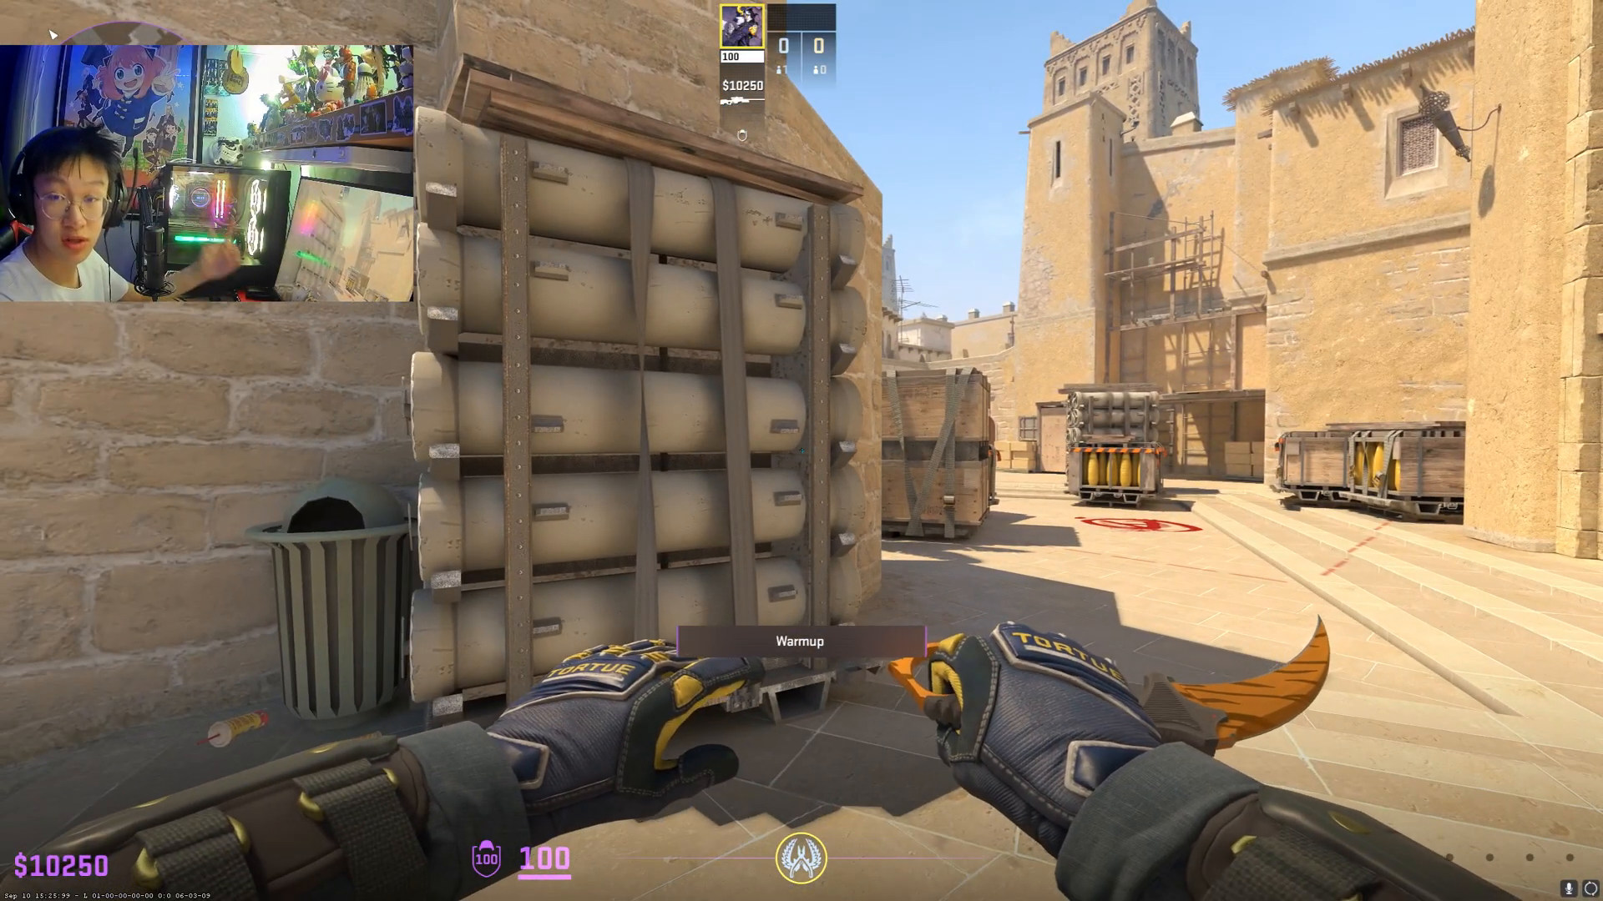
mouse_move(802, 451)
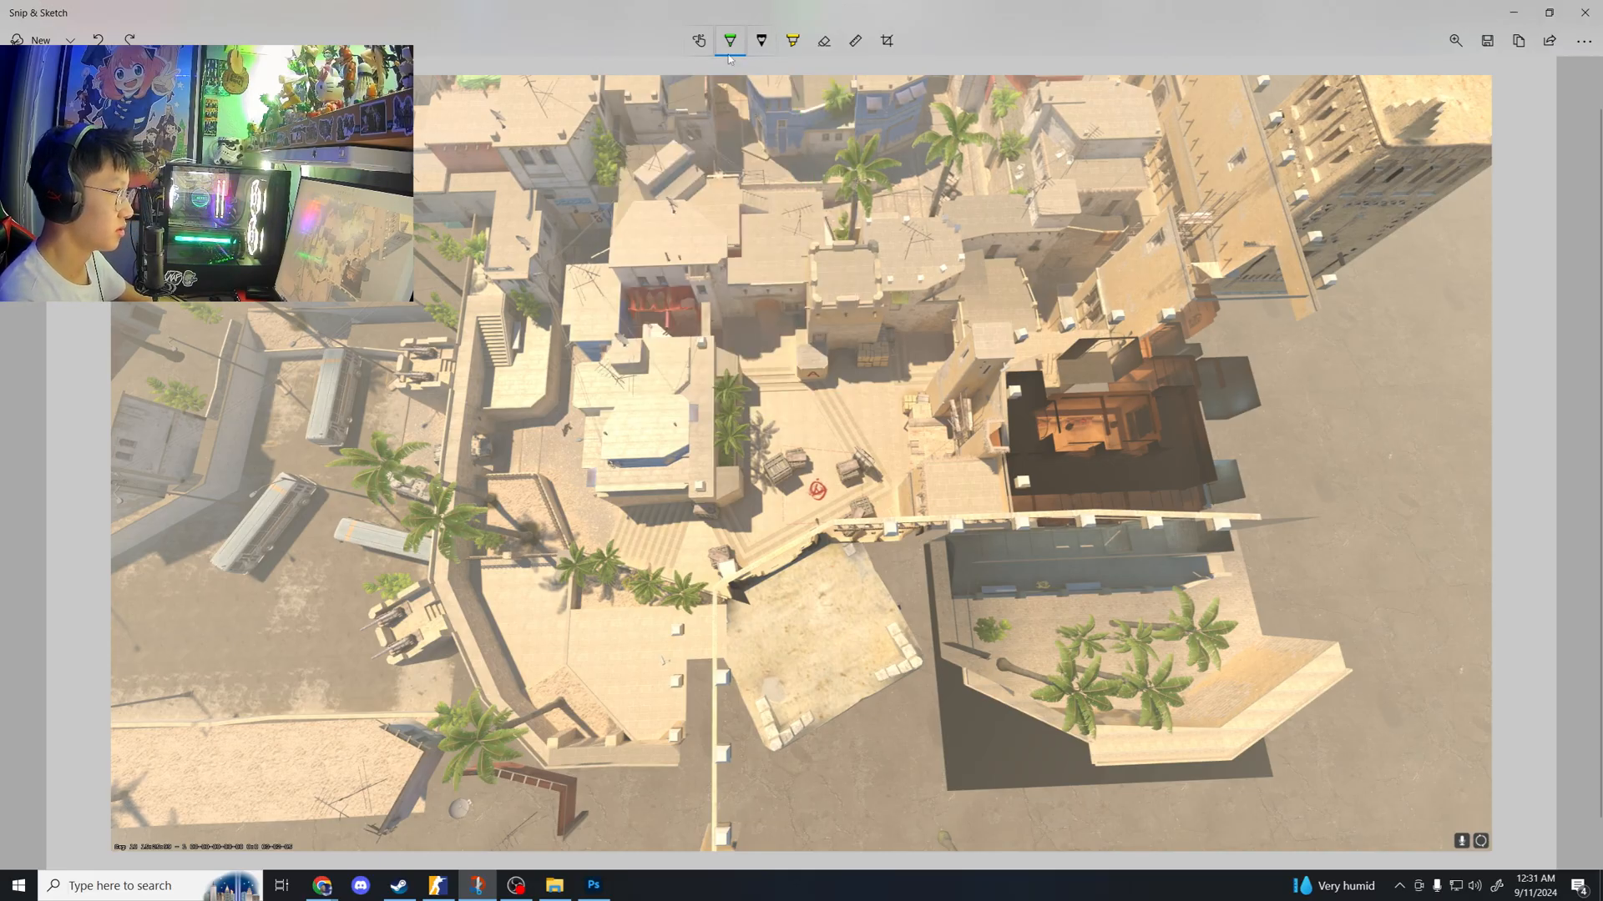
Draw the black vertical y-axis and horizontal x-axis through the map centre with arrowheads and x, y labels
left_click_drag(795, 77, 791, 317)
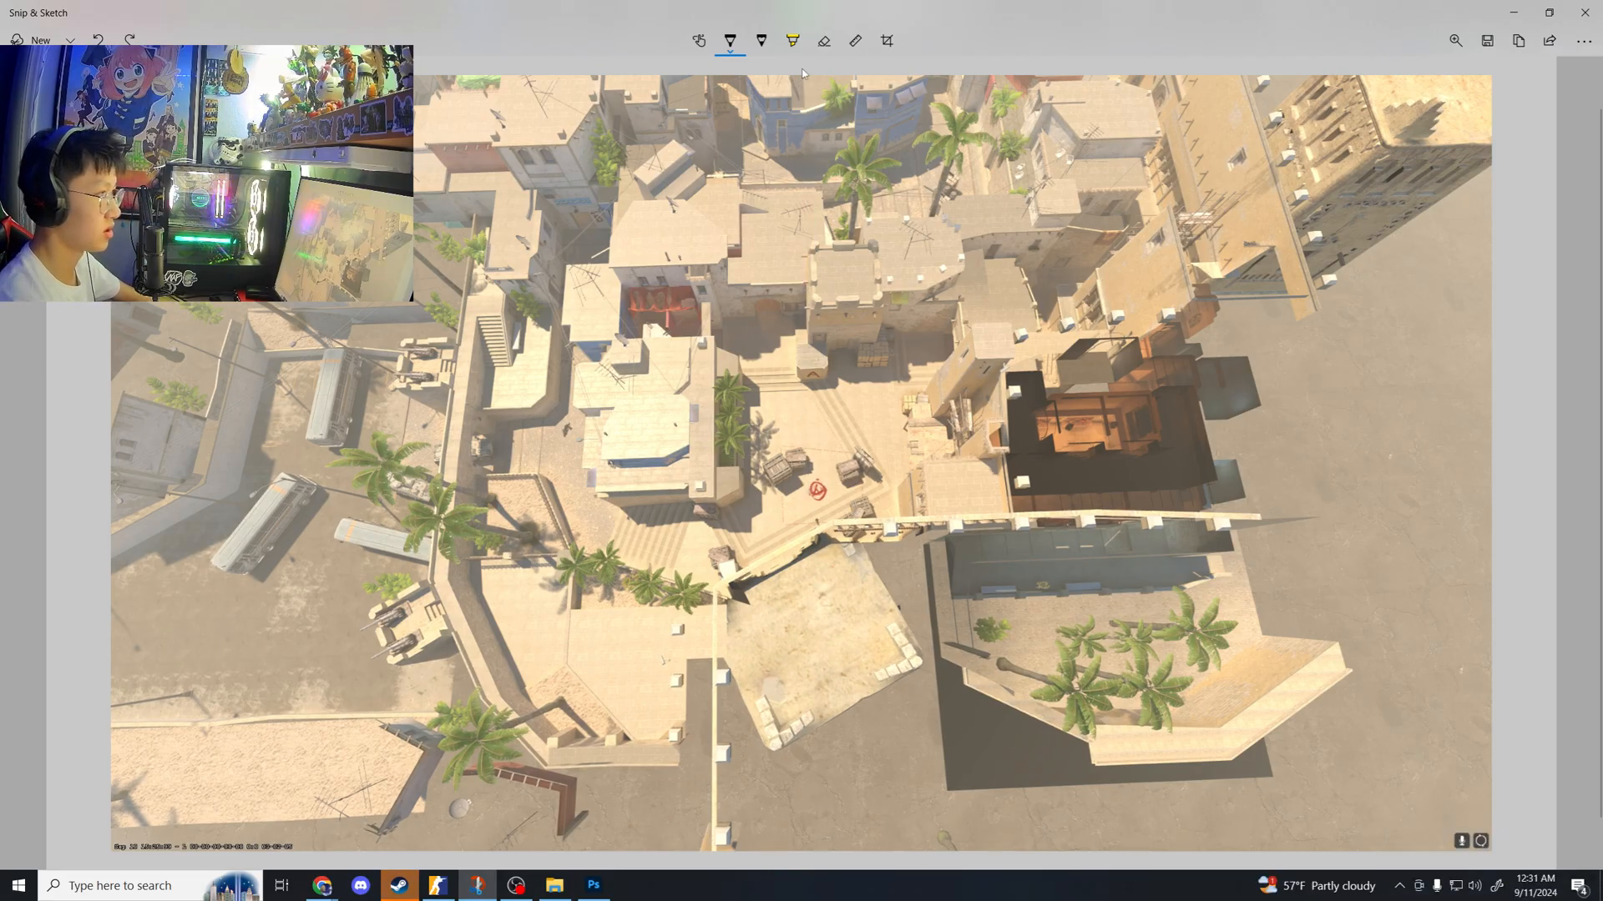
left_click_drag(803, 74, 833, 798)
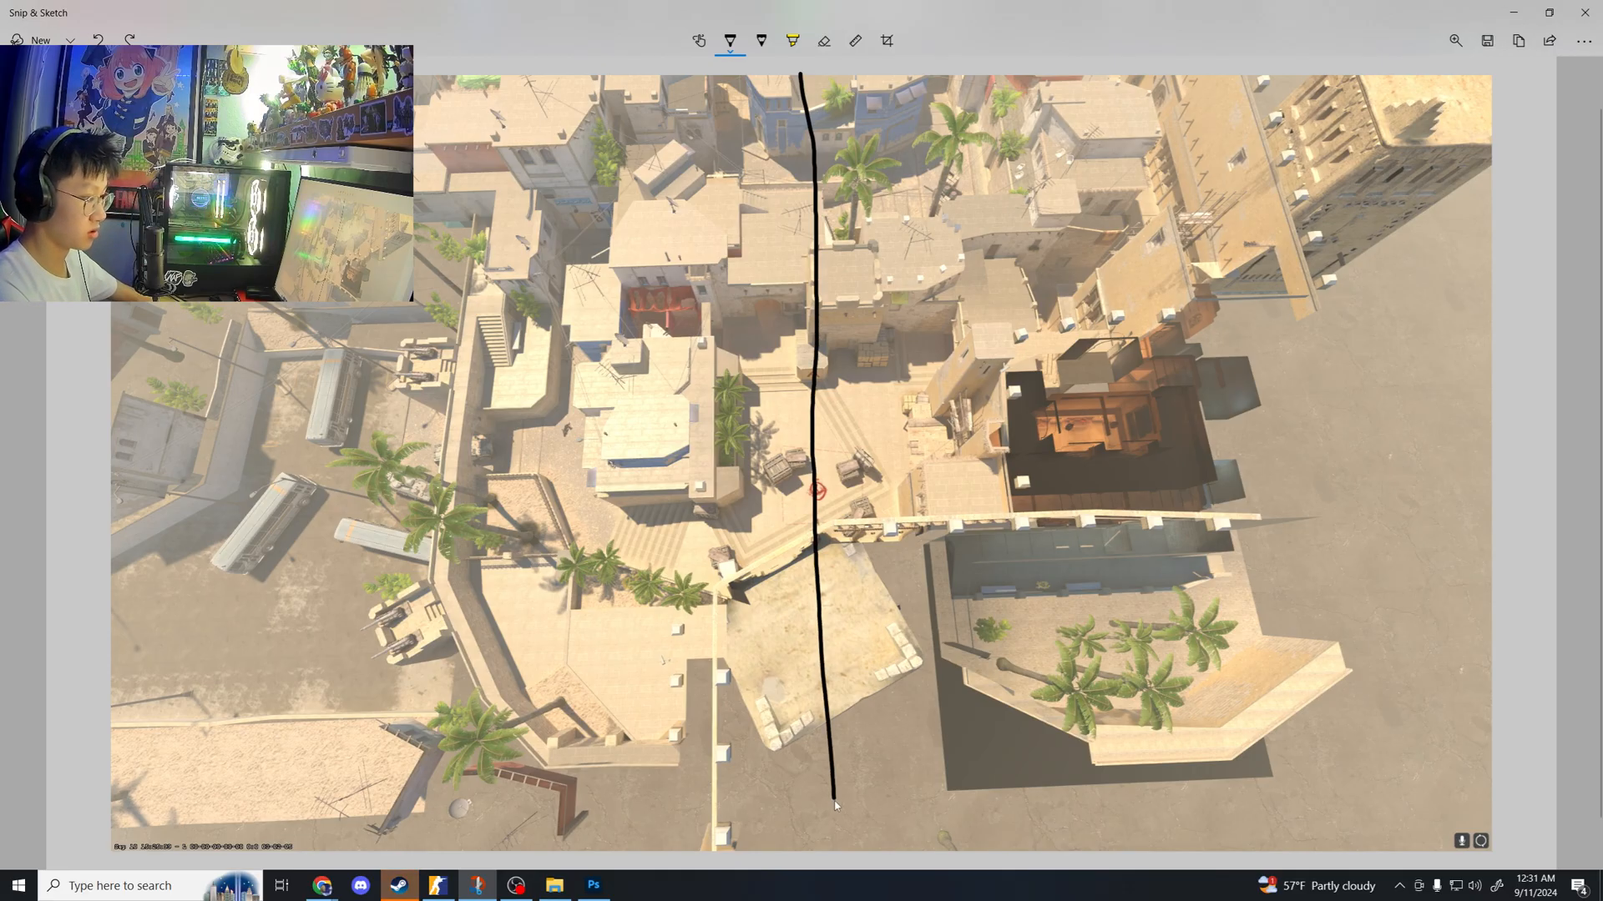
left_click_drag(115, 499, 293, 503)
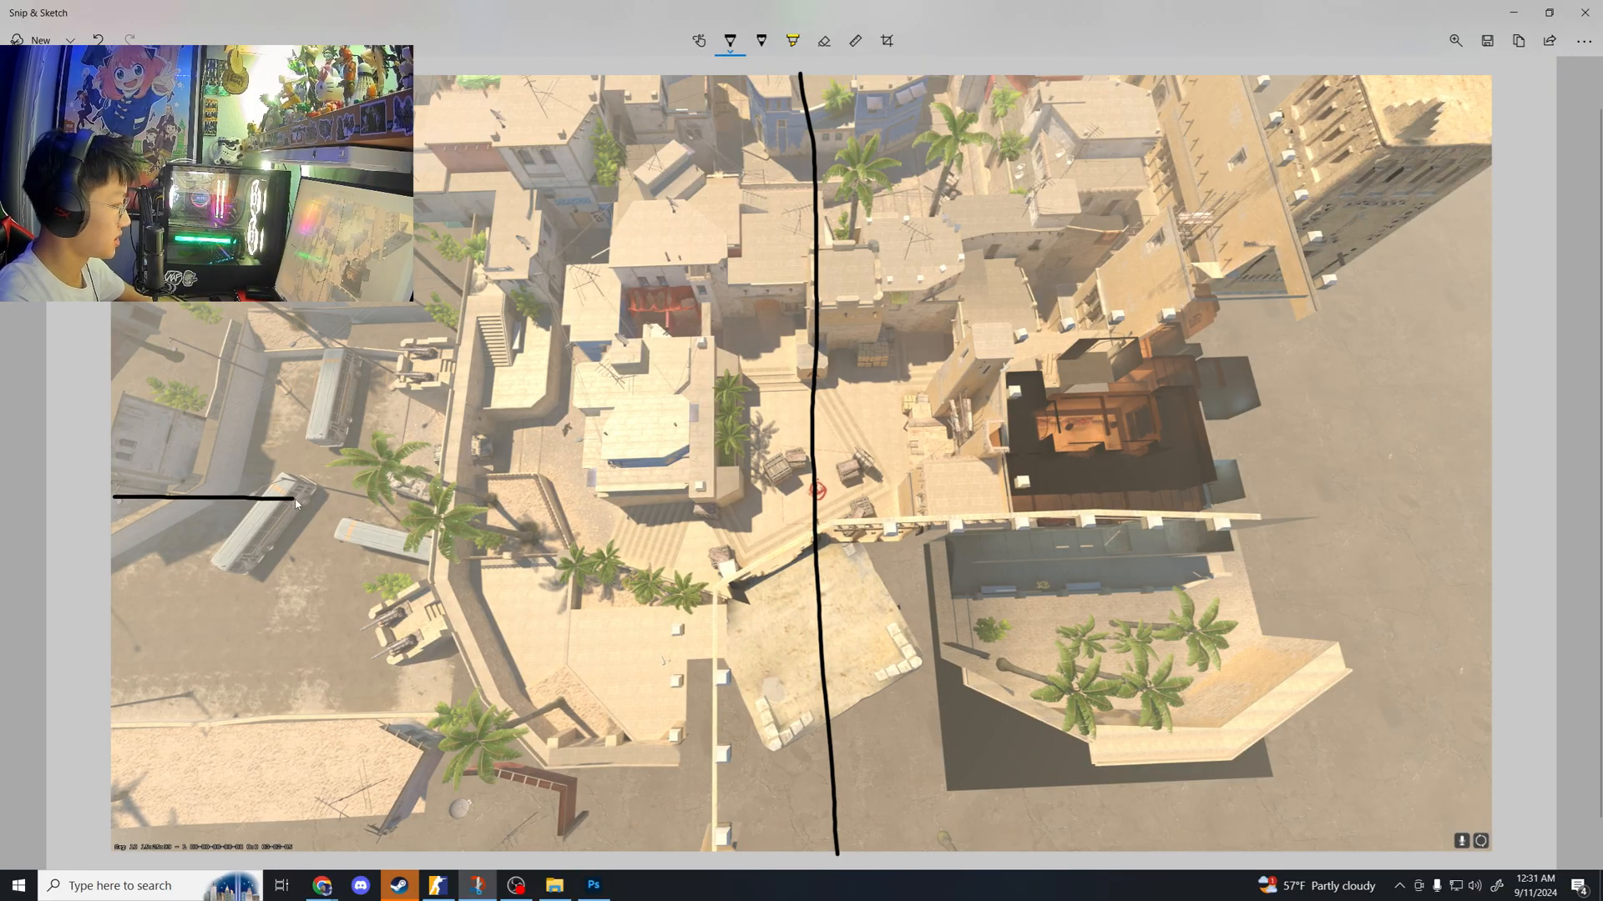
left_click_drag(290, 501, 1257, 486)
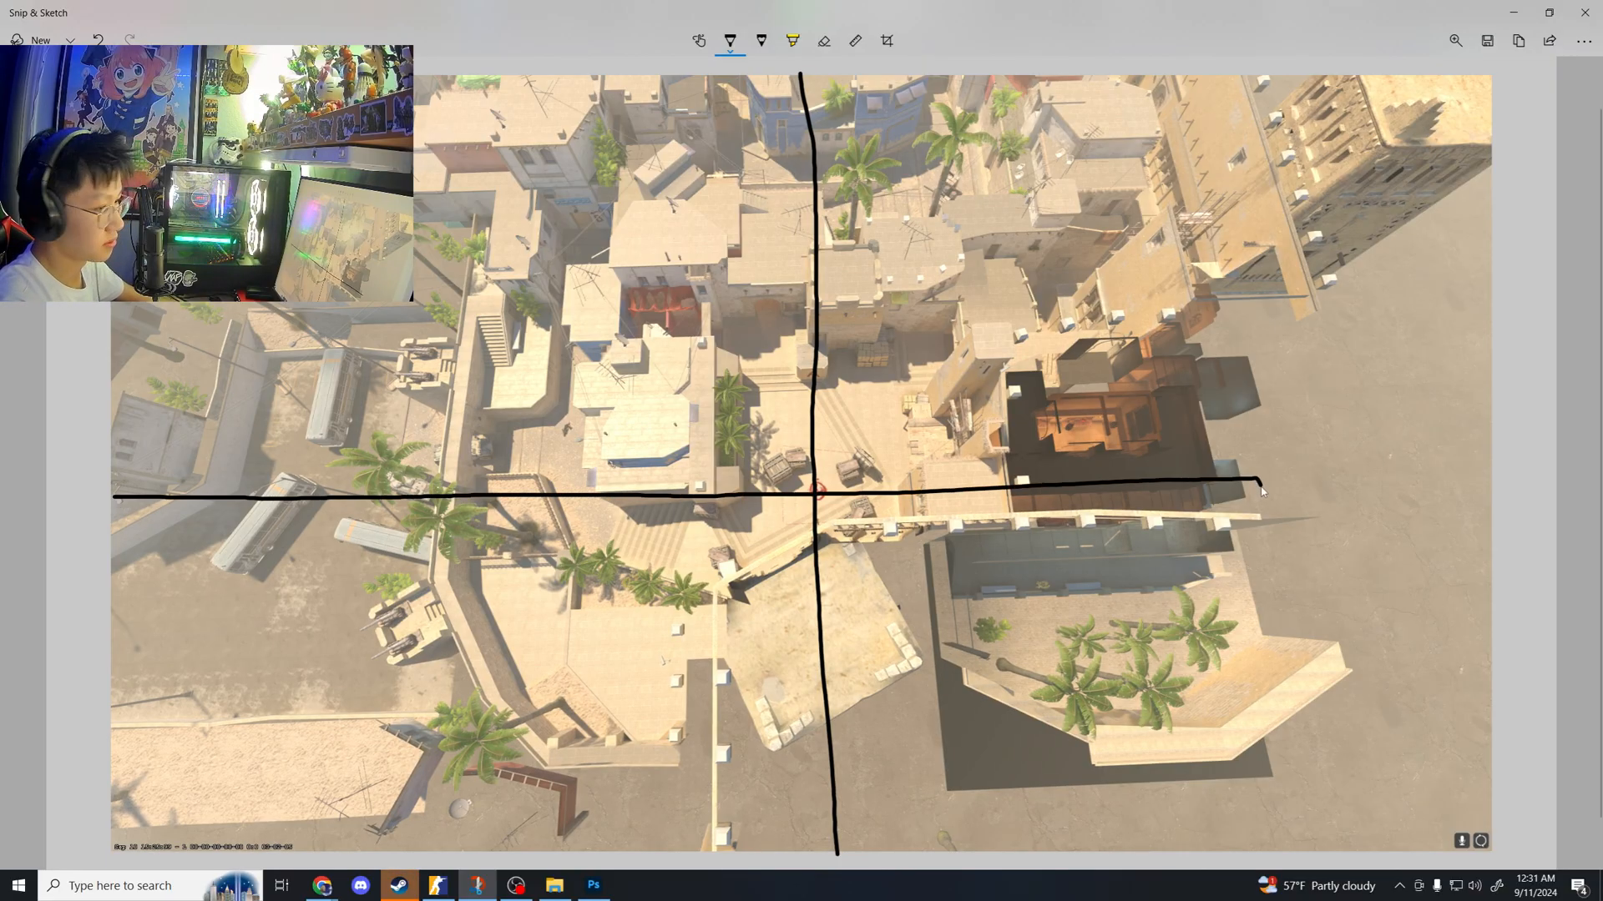
left_click_drag(1257, 482, 1512, 479)
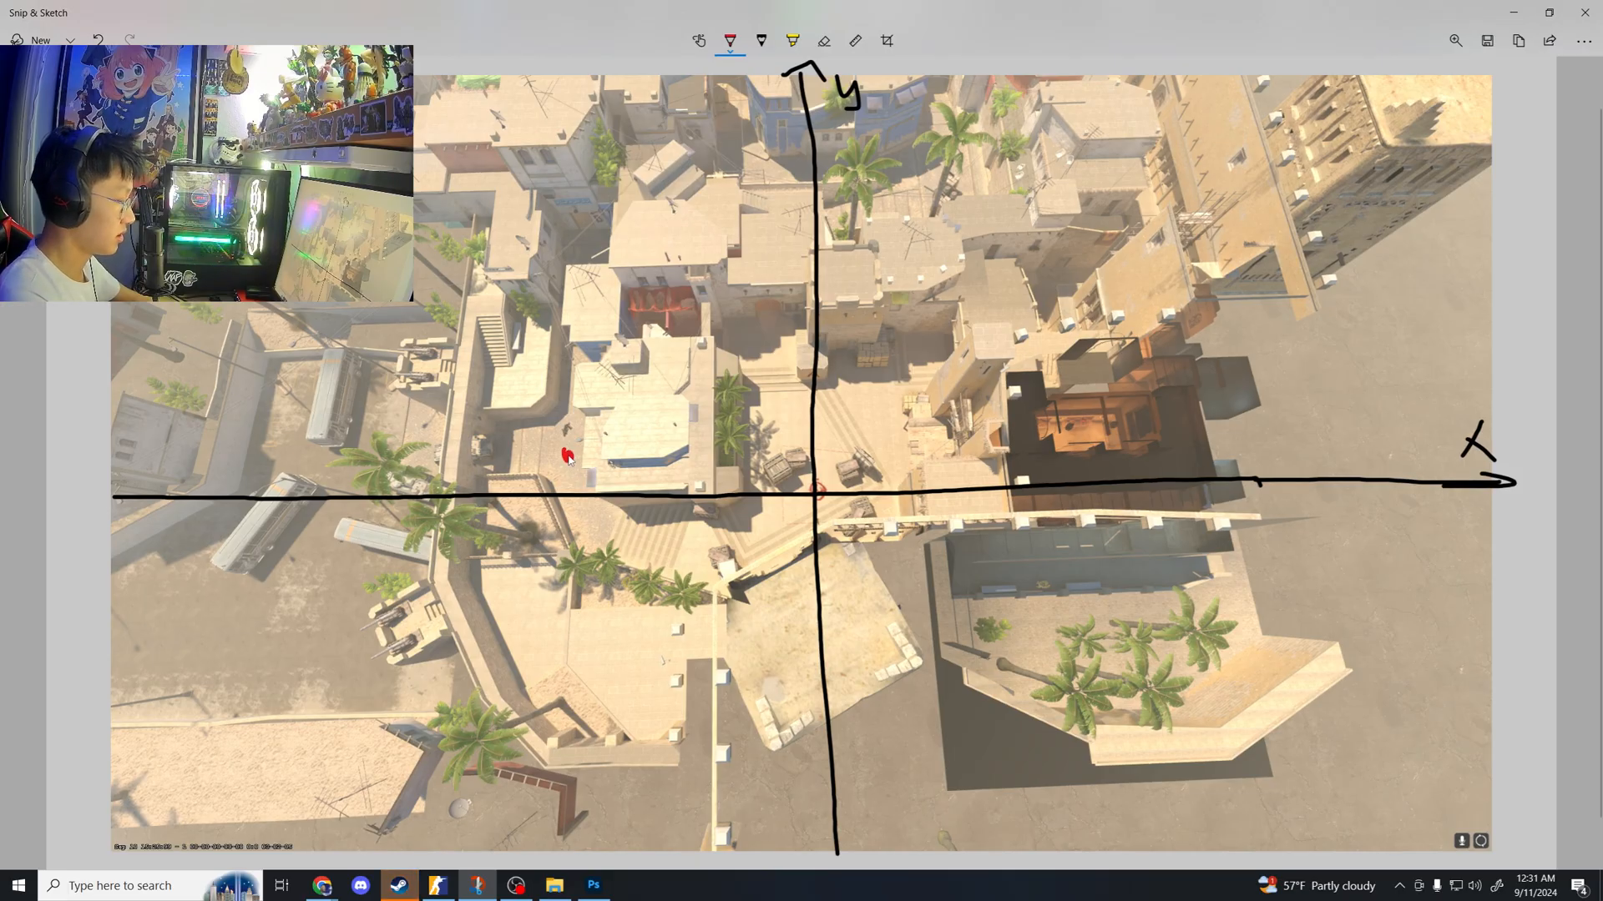
Draw the red S-shaped cubic through the origin and write f(x) = -x(x+2)(x-2)
left_click_drag(568, 454, 583, 511)
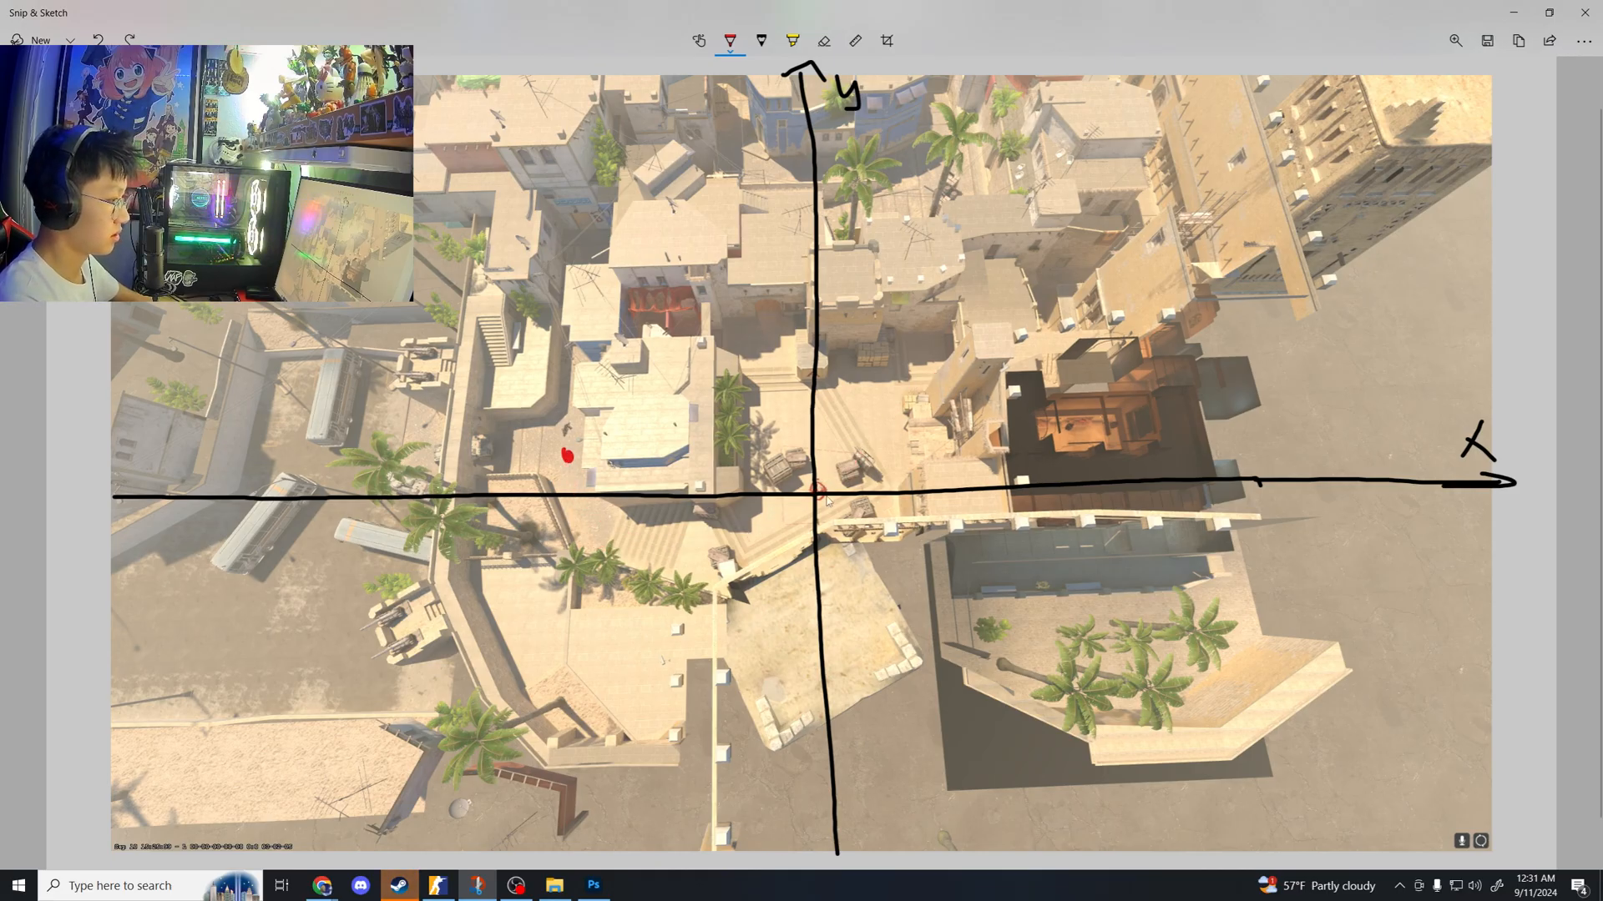
left_click_drag(562, 454, 945, 349)
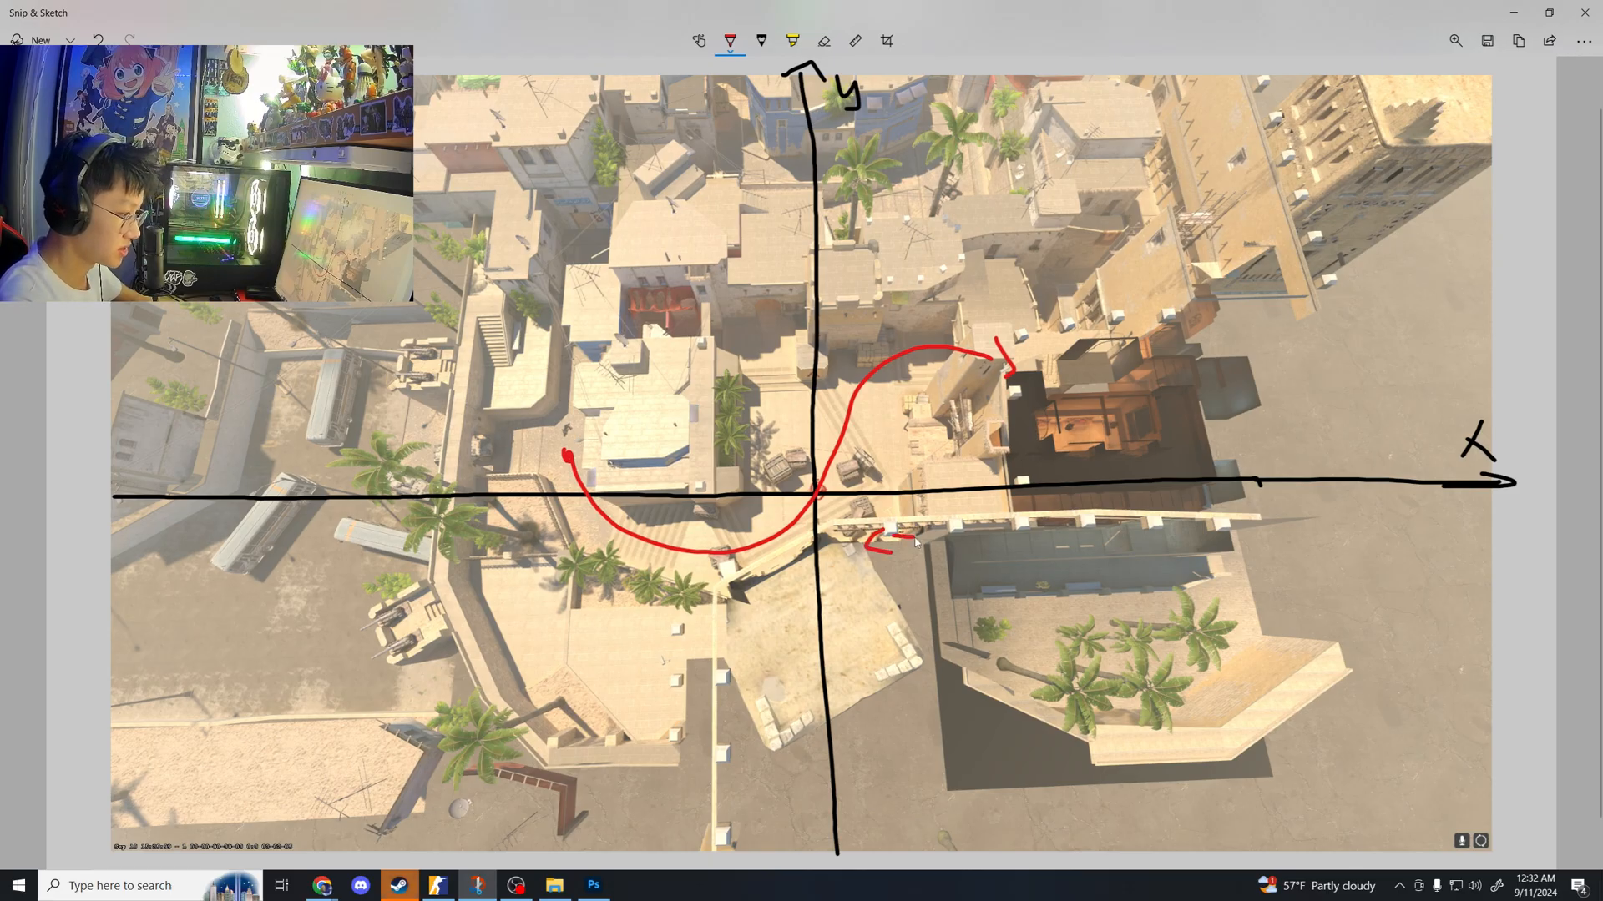
left_click_drag(895, 536, 967, 536)
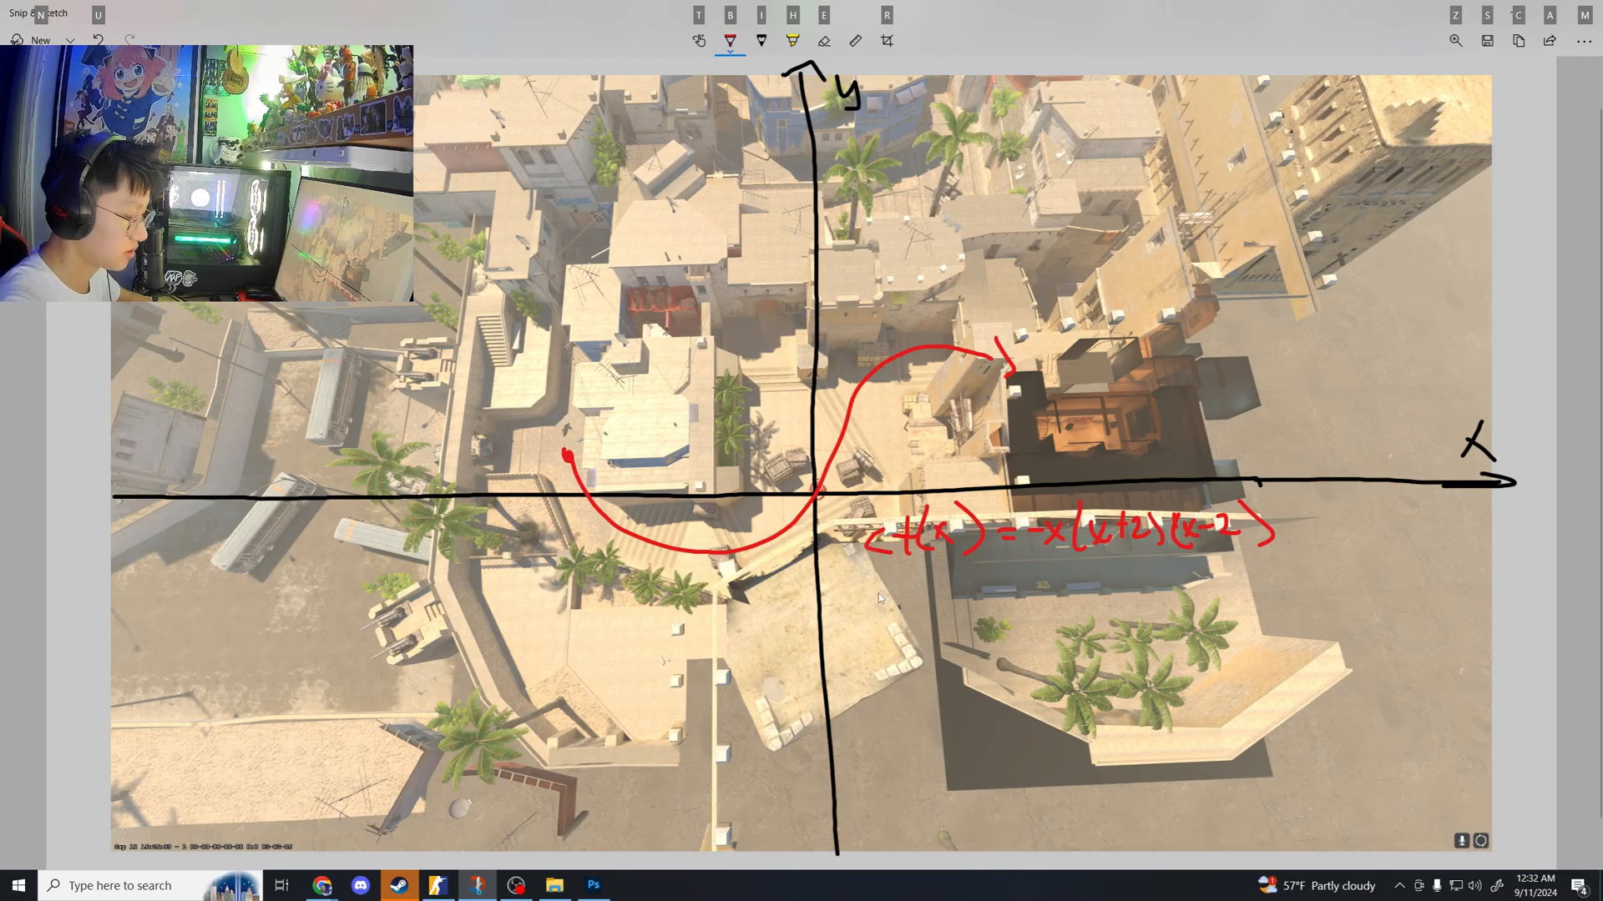
Write the expanded form = -x³+4x on the line beneath the factored formula
left_click_drag(900, 582, 925, 597)
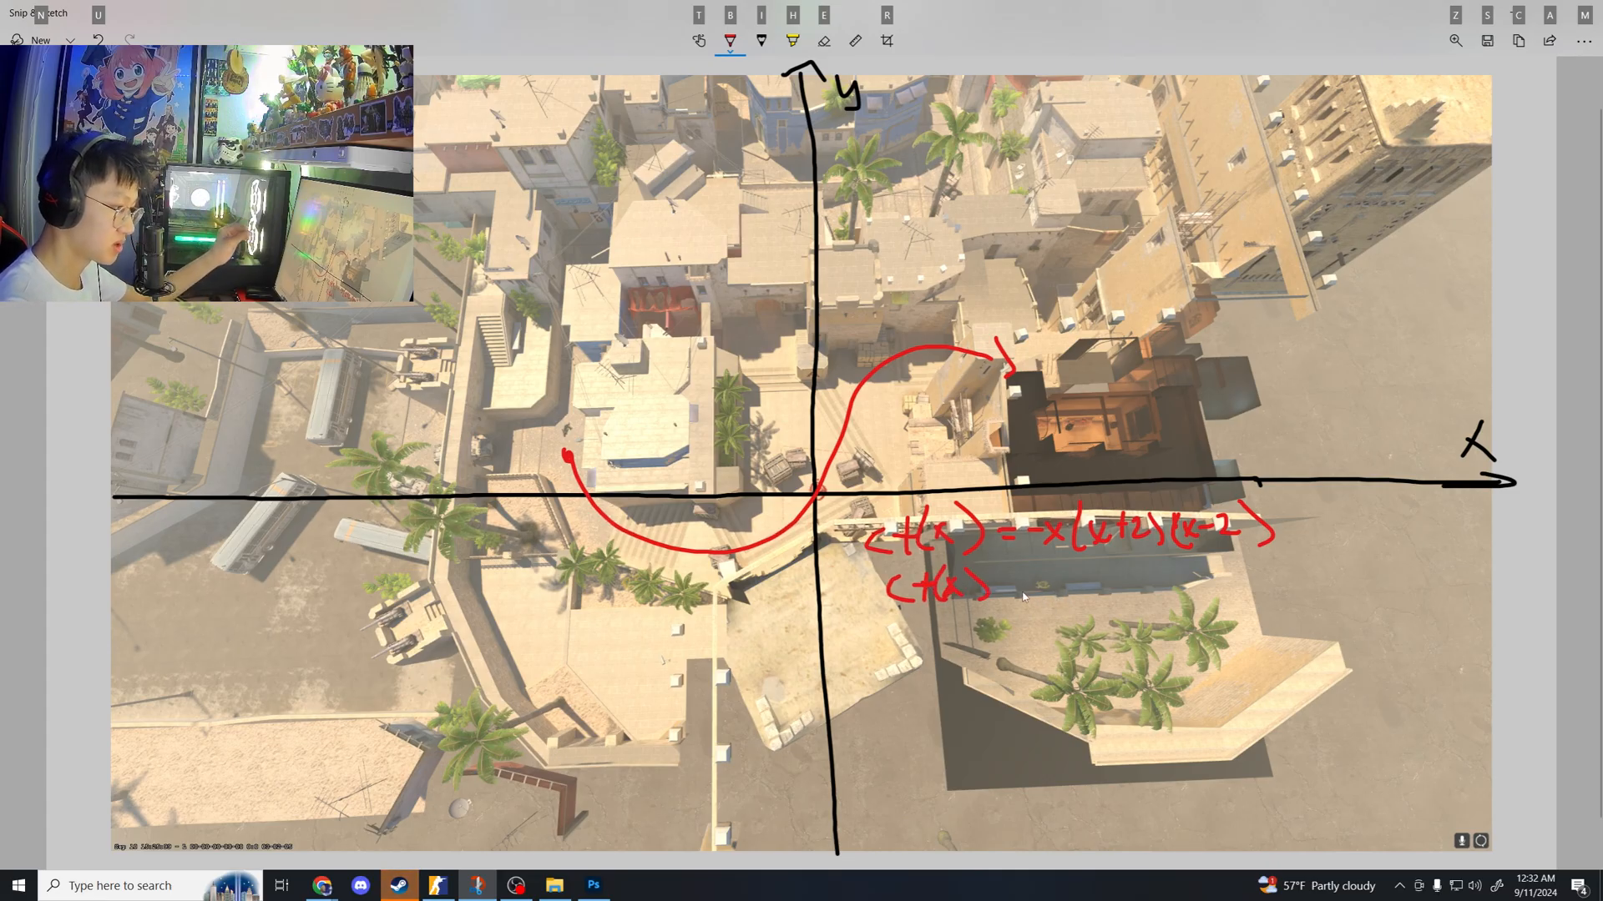
left_click(1021, 588)
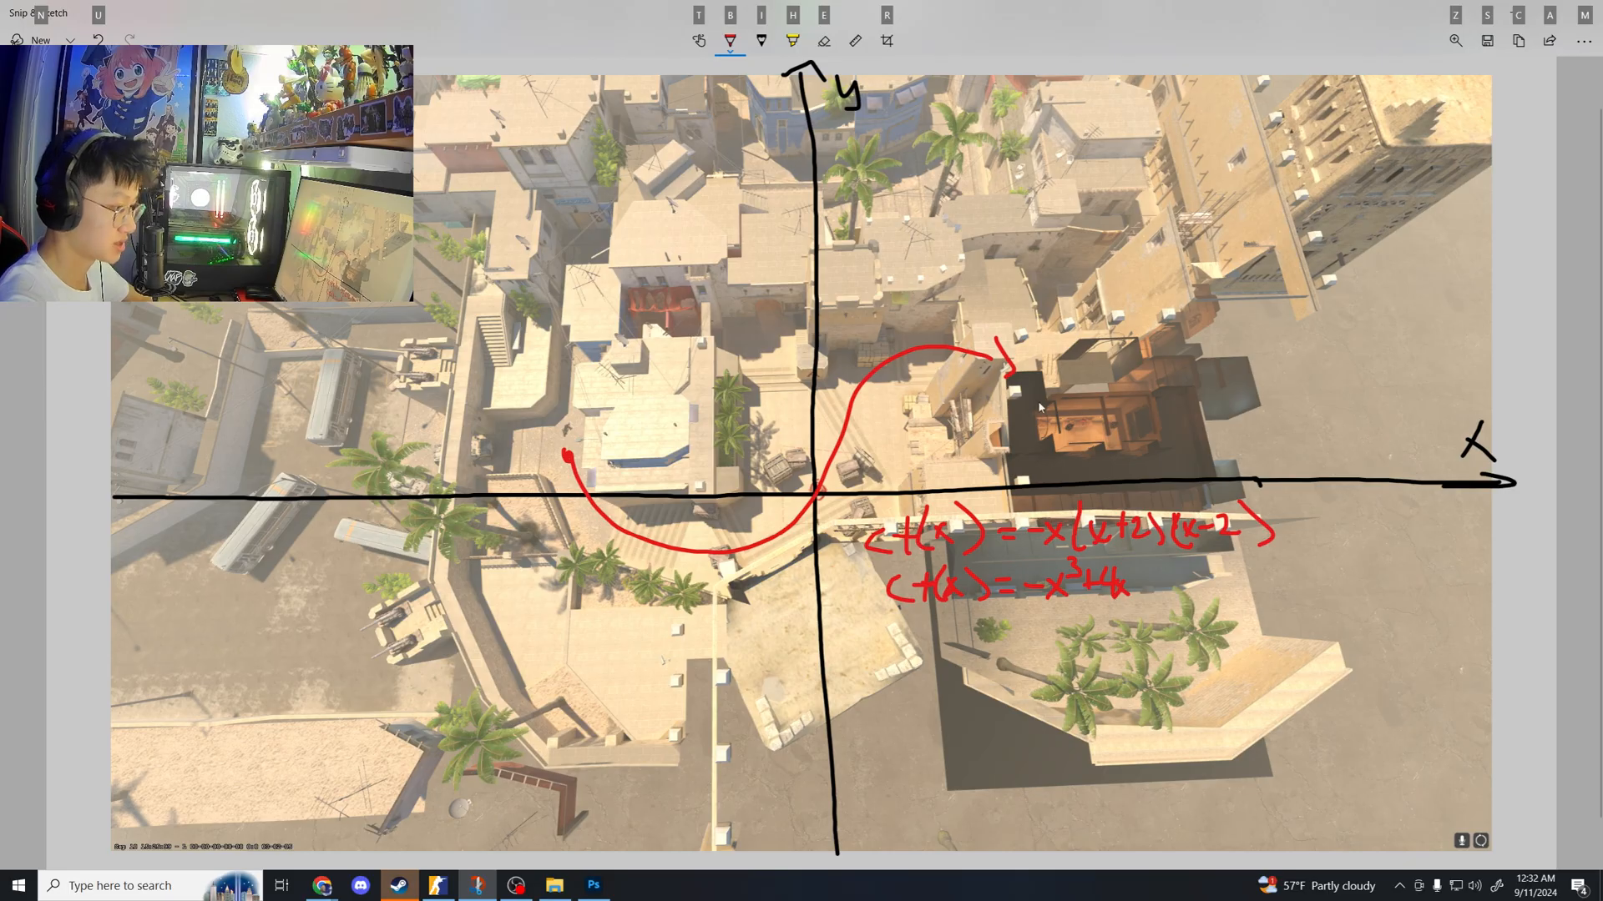
left_click(730, 41)
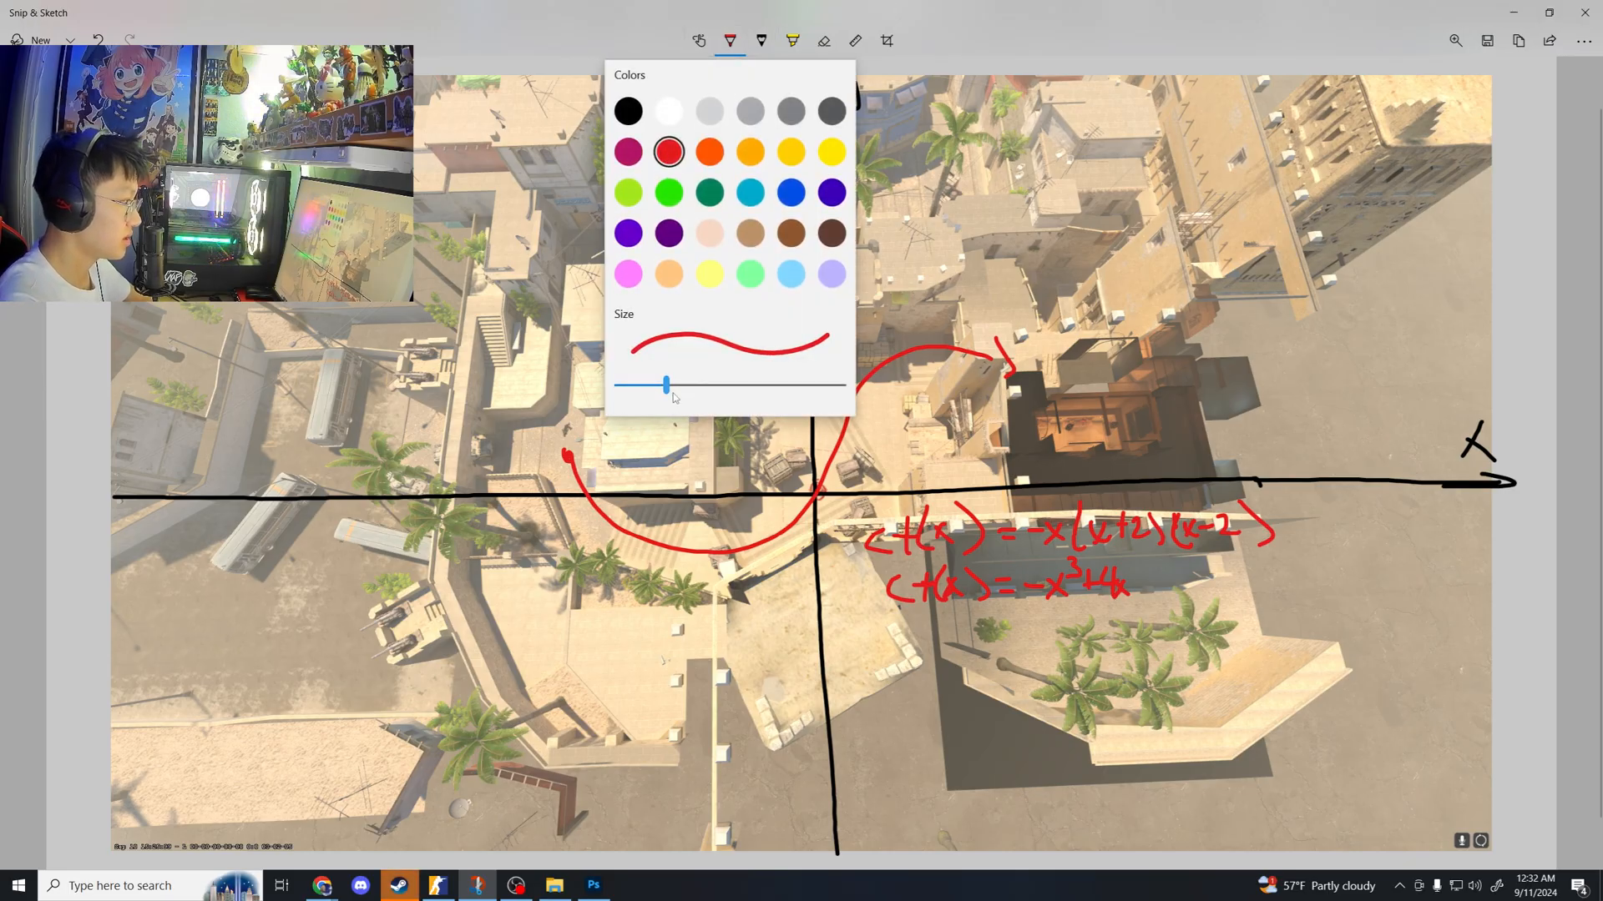
Write in orange lim Δx→0 [f(x+Δx) − f(x)]/Δx near the top right of the map
left_click(730, 40)
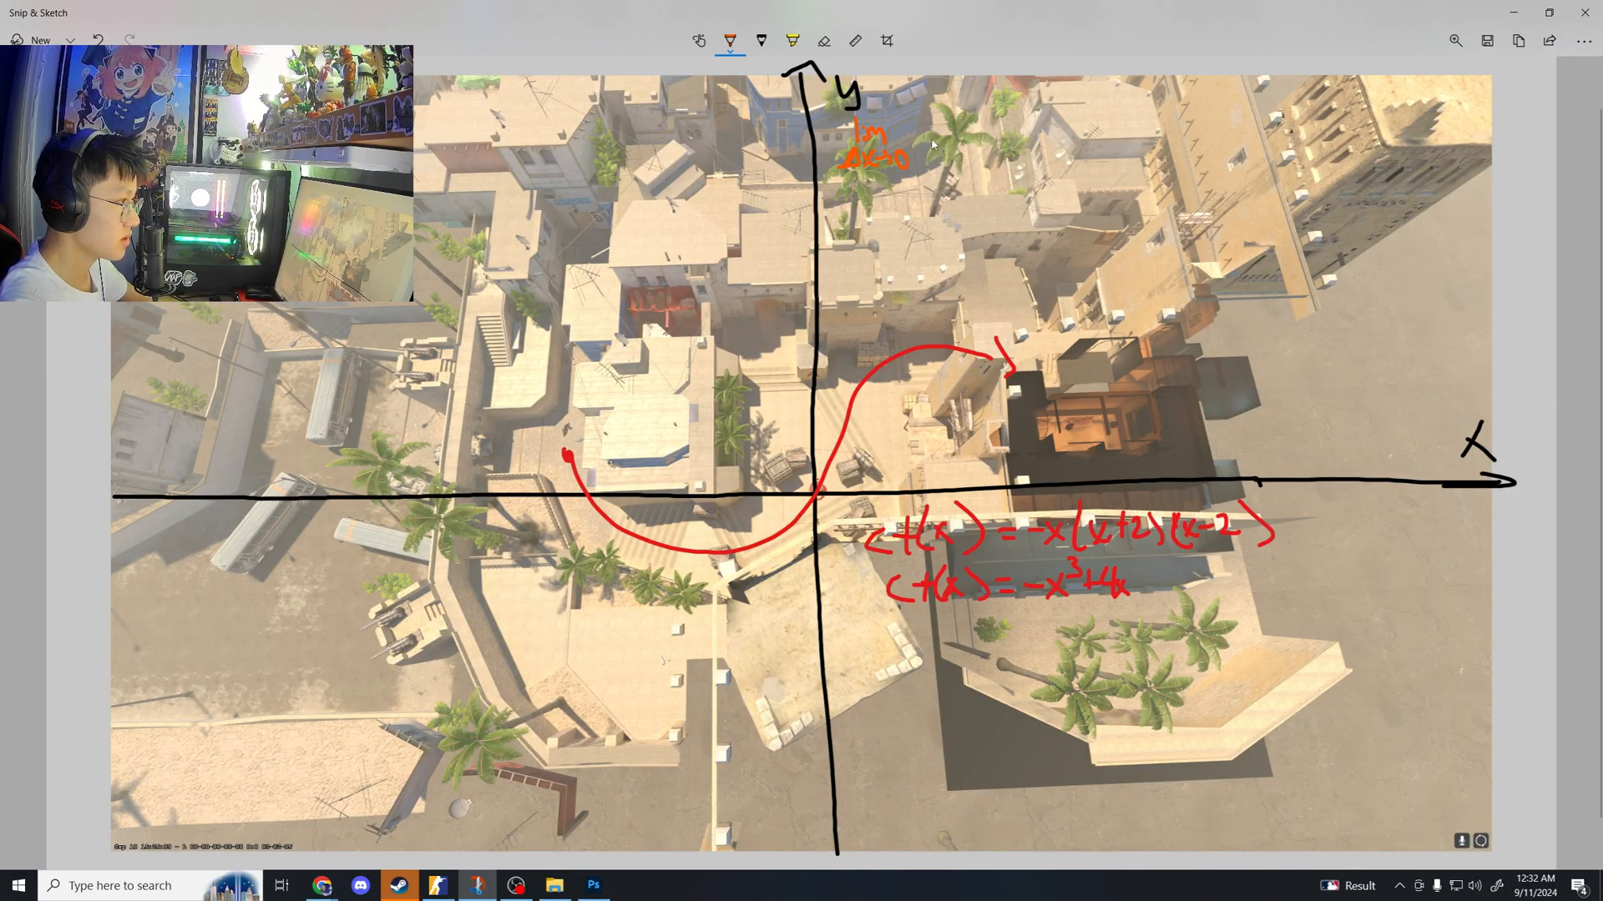
left_click_drag(950, 101, 930, 144)
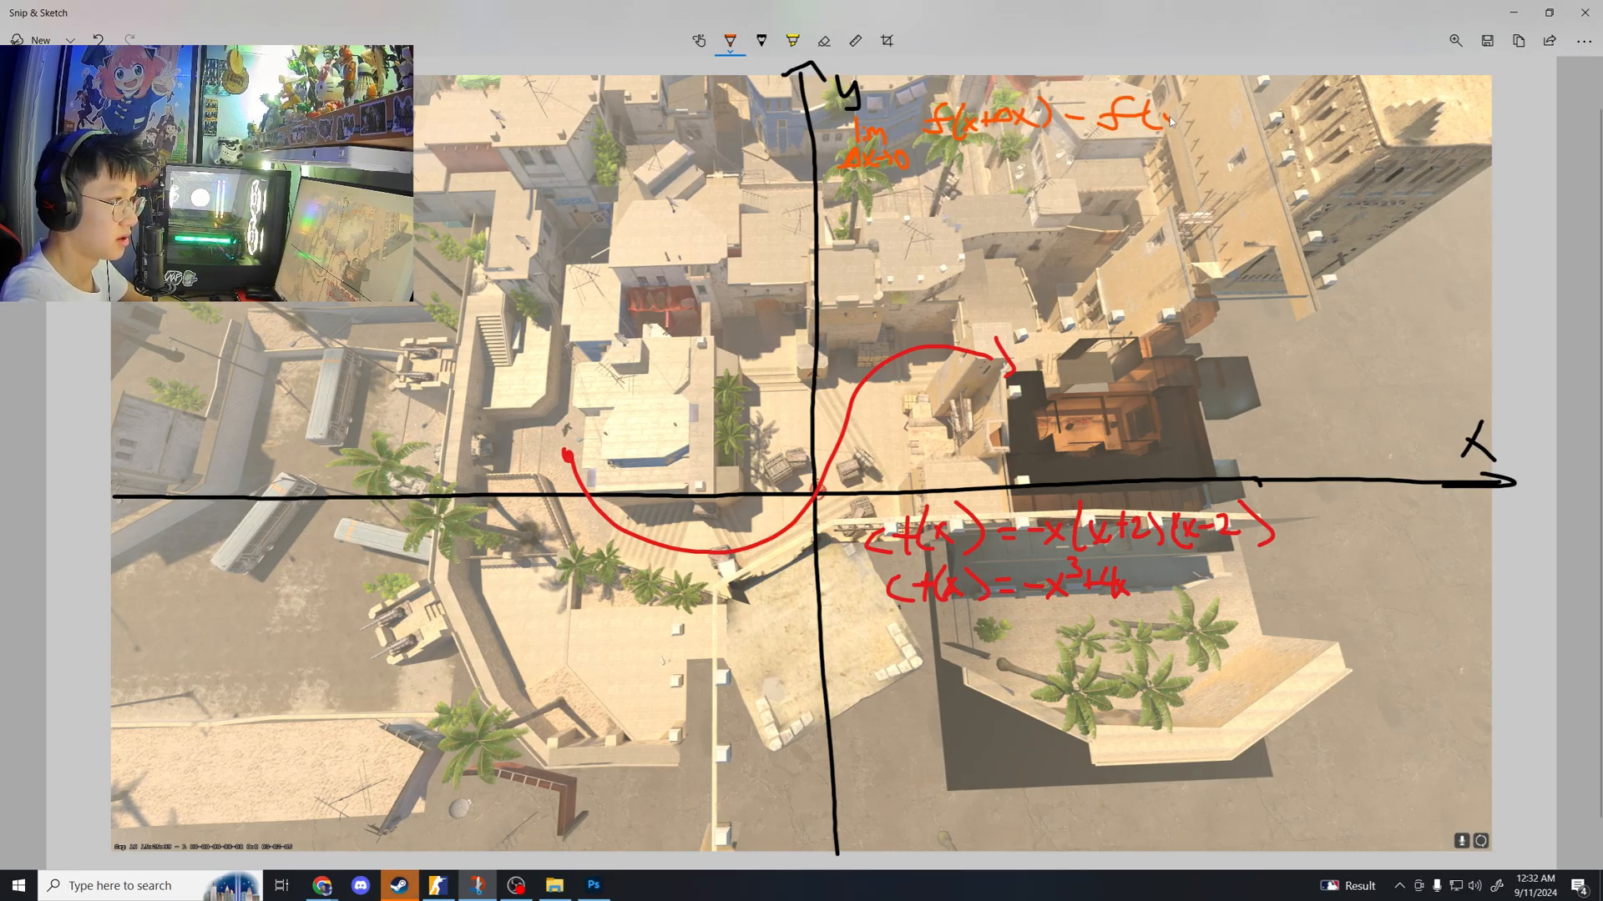
left_click_drag(930, 142, 1200, 142)
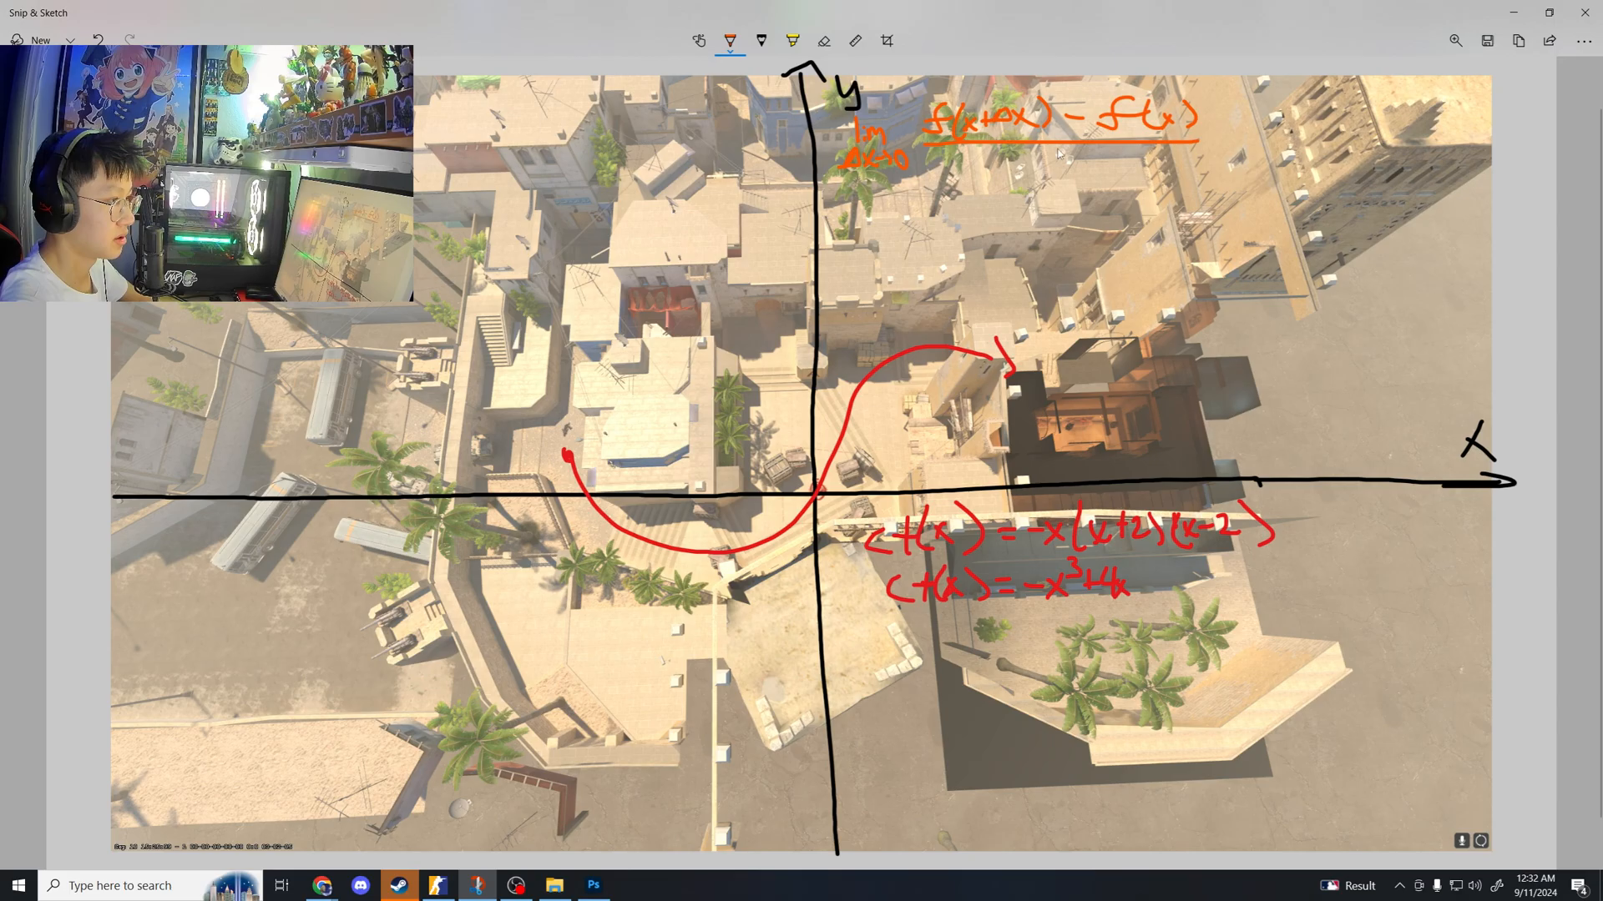
left_click_drag(1048, 169, 1114, 169)
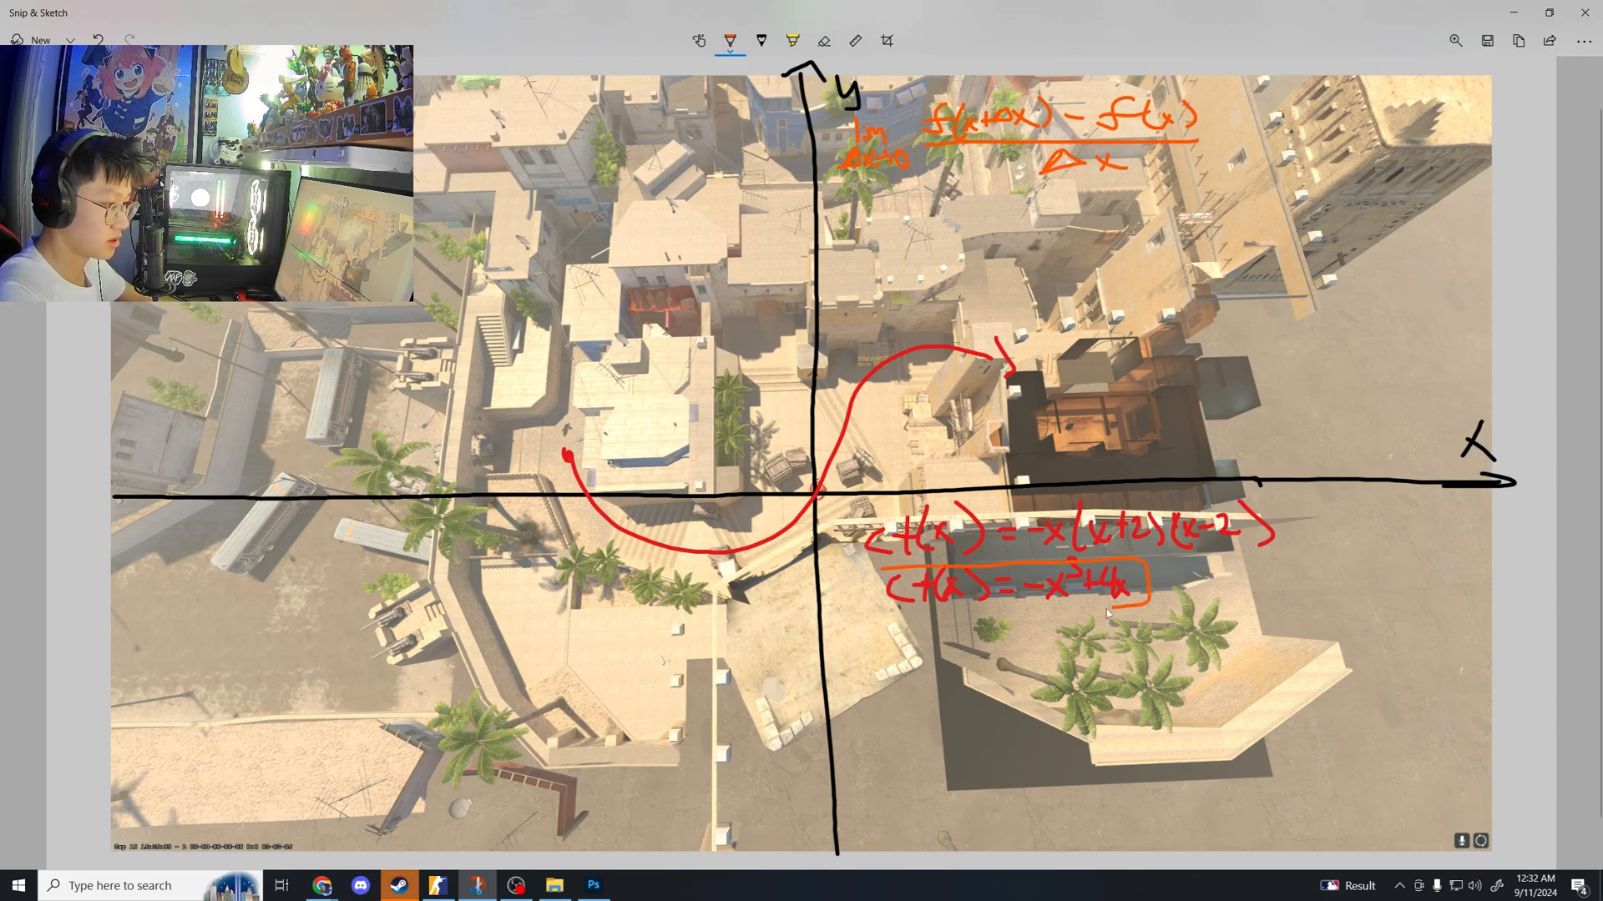
Draw a rectangle enclosing the limit definition
left_click_drag(1007, 521, 1078, 215)
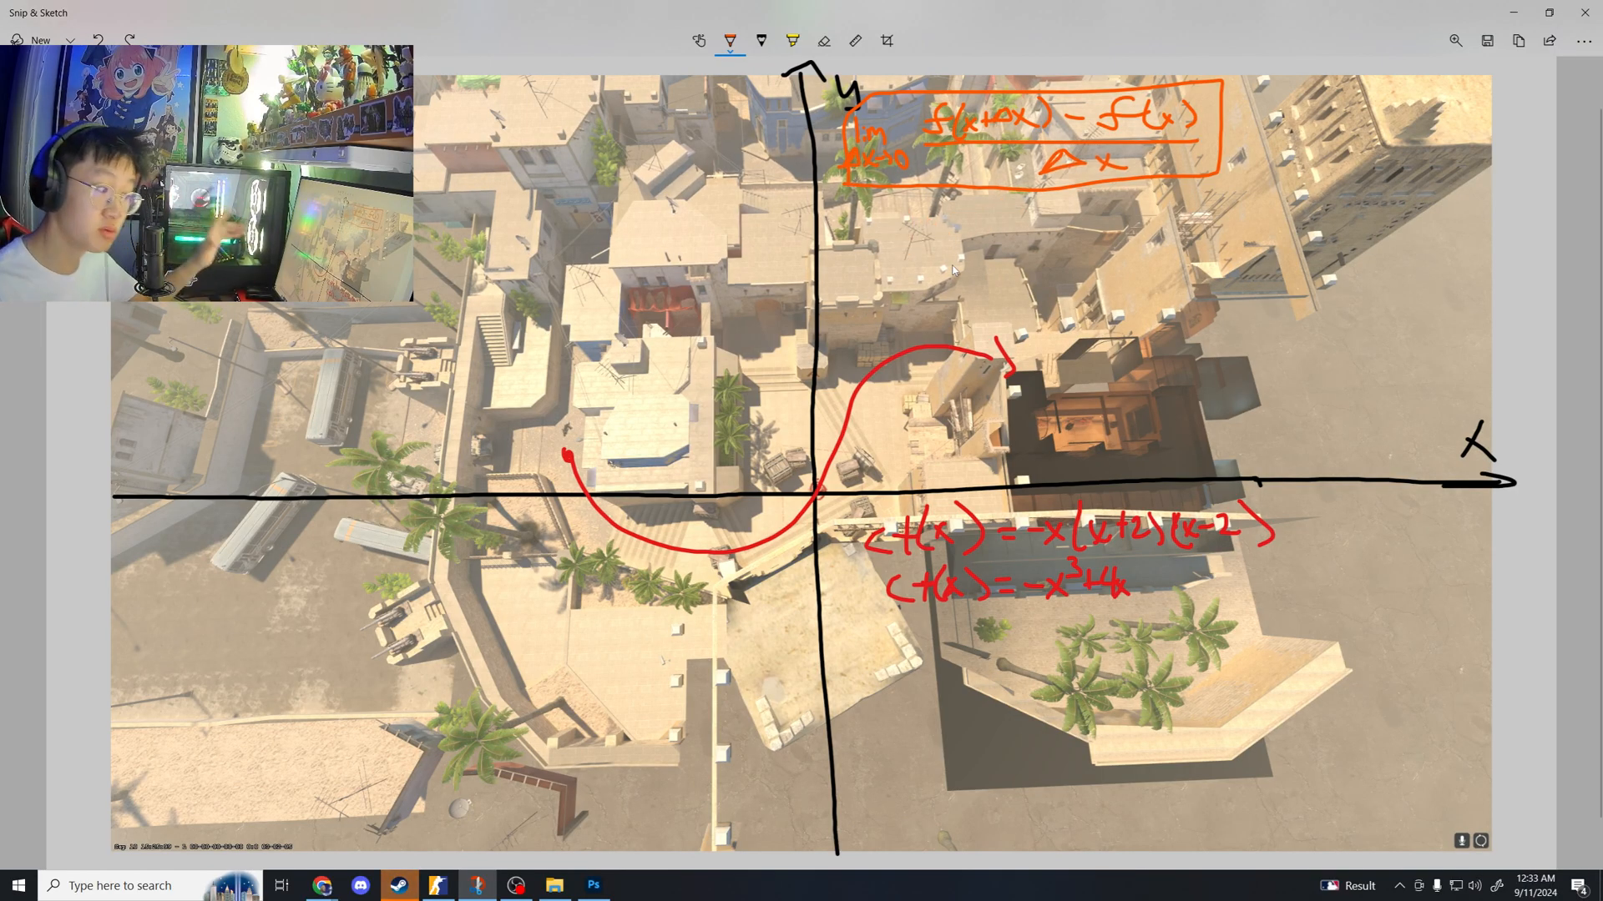
left_click_drag(949, 622, 1205, 598)
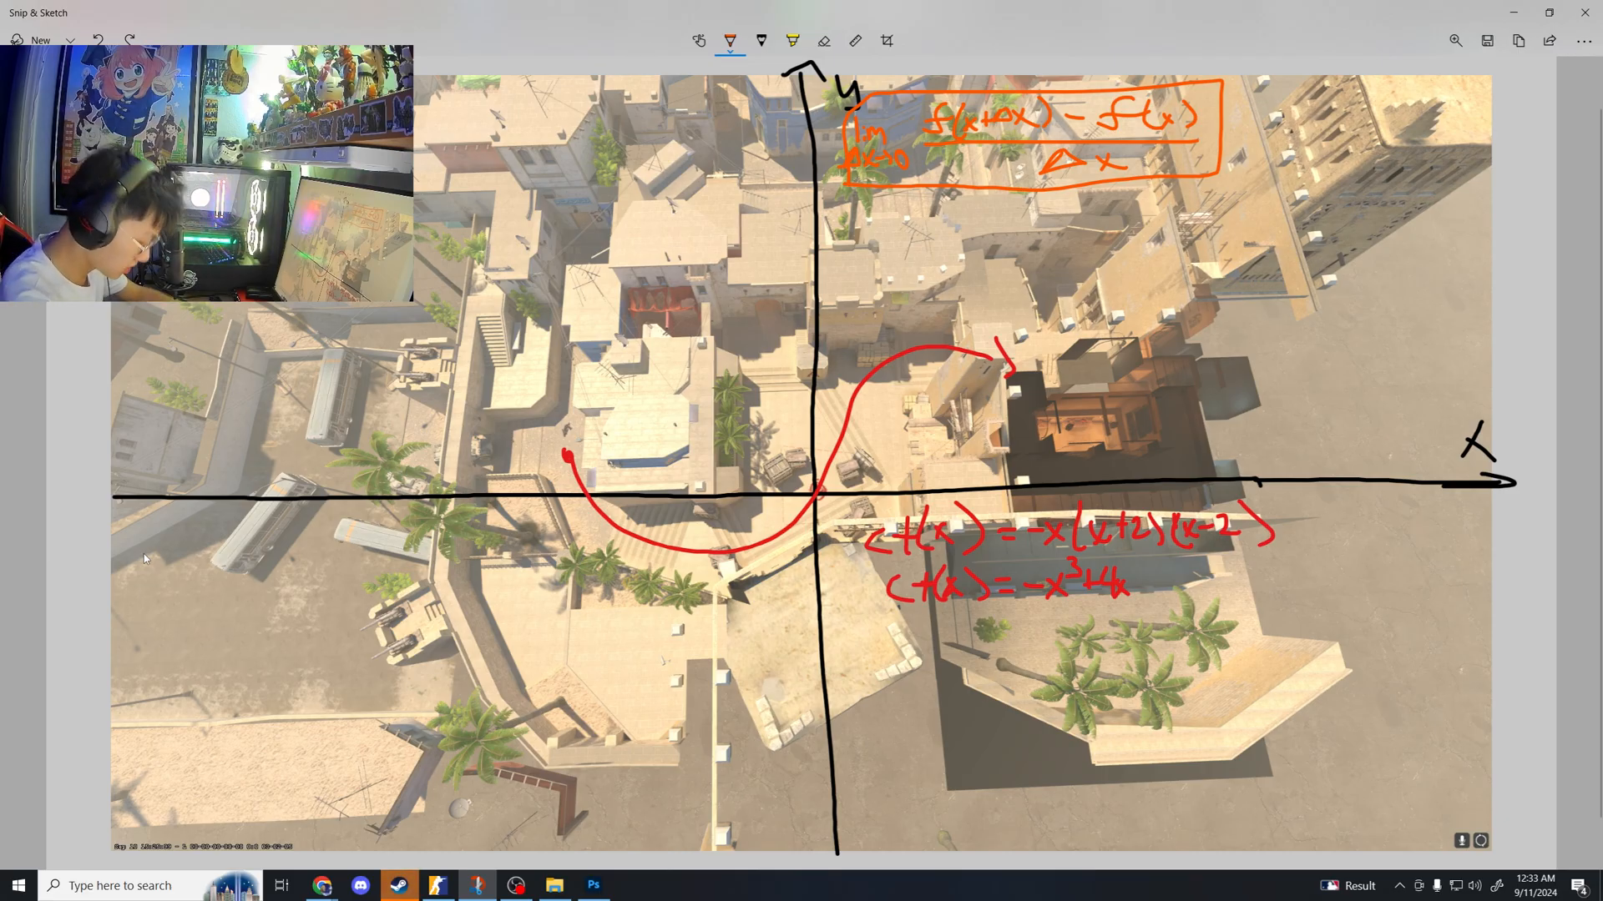
Write in orange d/dx(c) = 0 and begin the constant multiple rule at lower left
left_click_drag(139, 552, 169, 516)
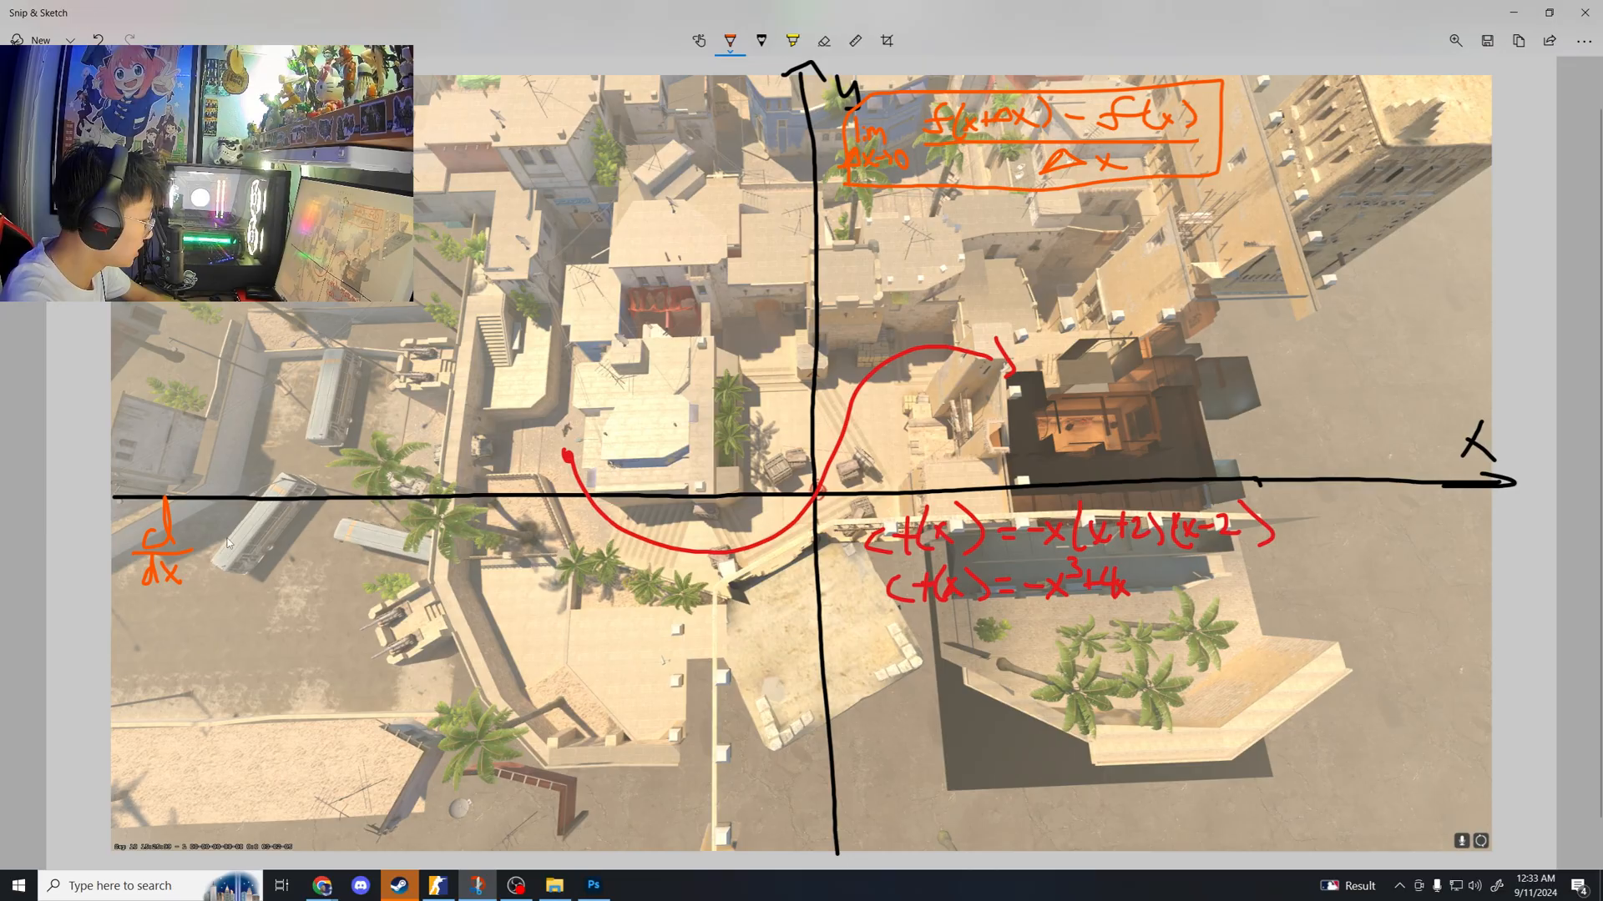
left_click_drag(216, 515, 210, 567)
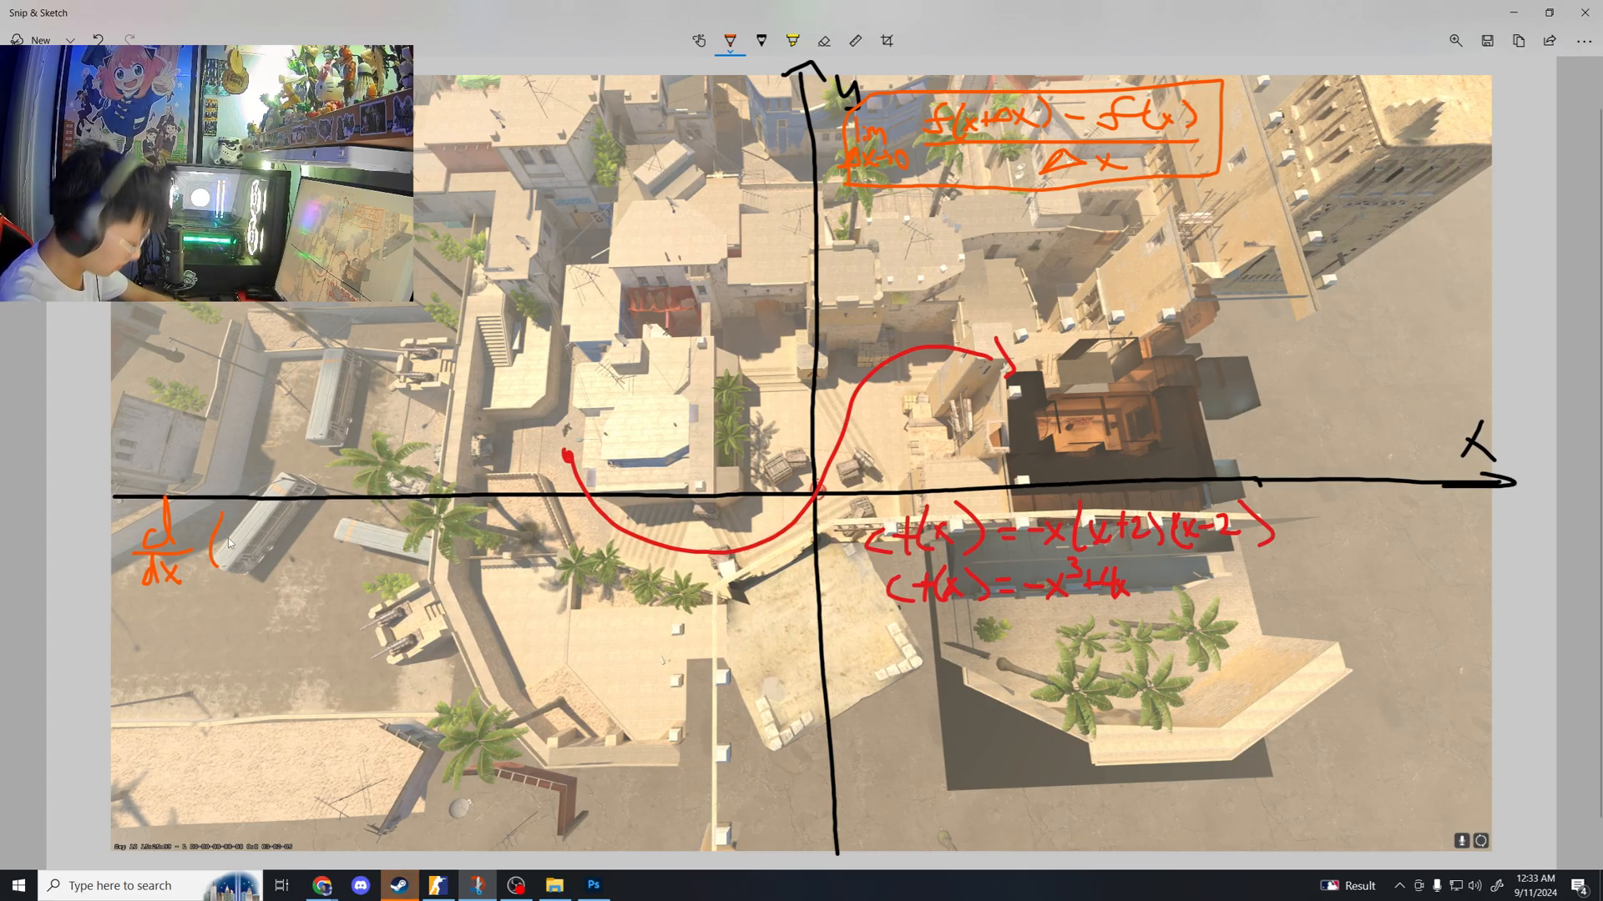
left_click_drag(236, 541, 275, 557)
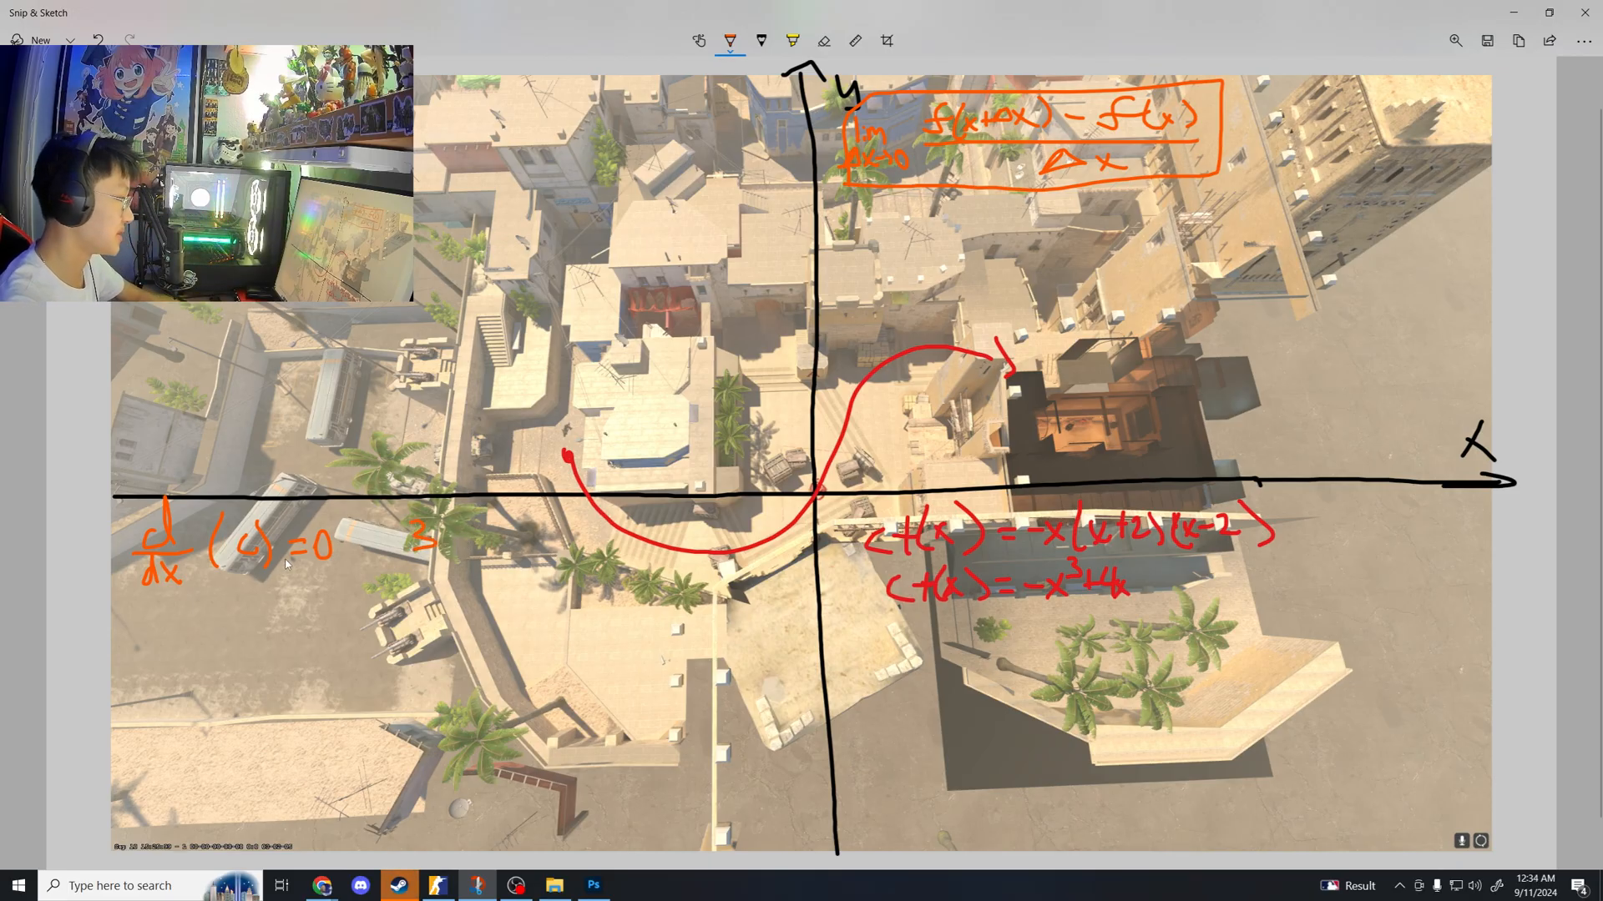
left_click_drag(153, 607, 165, 629)
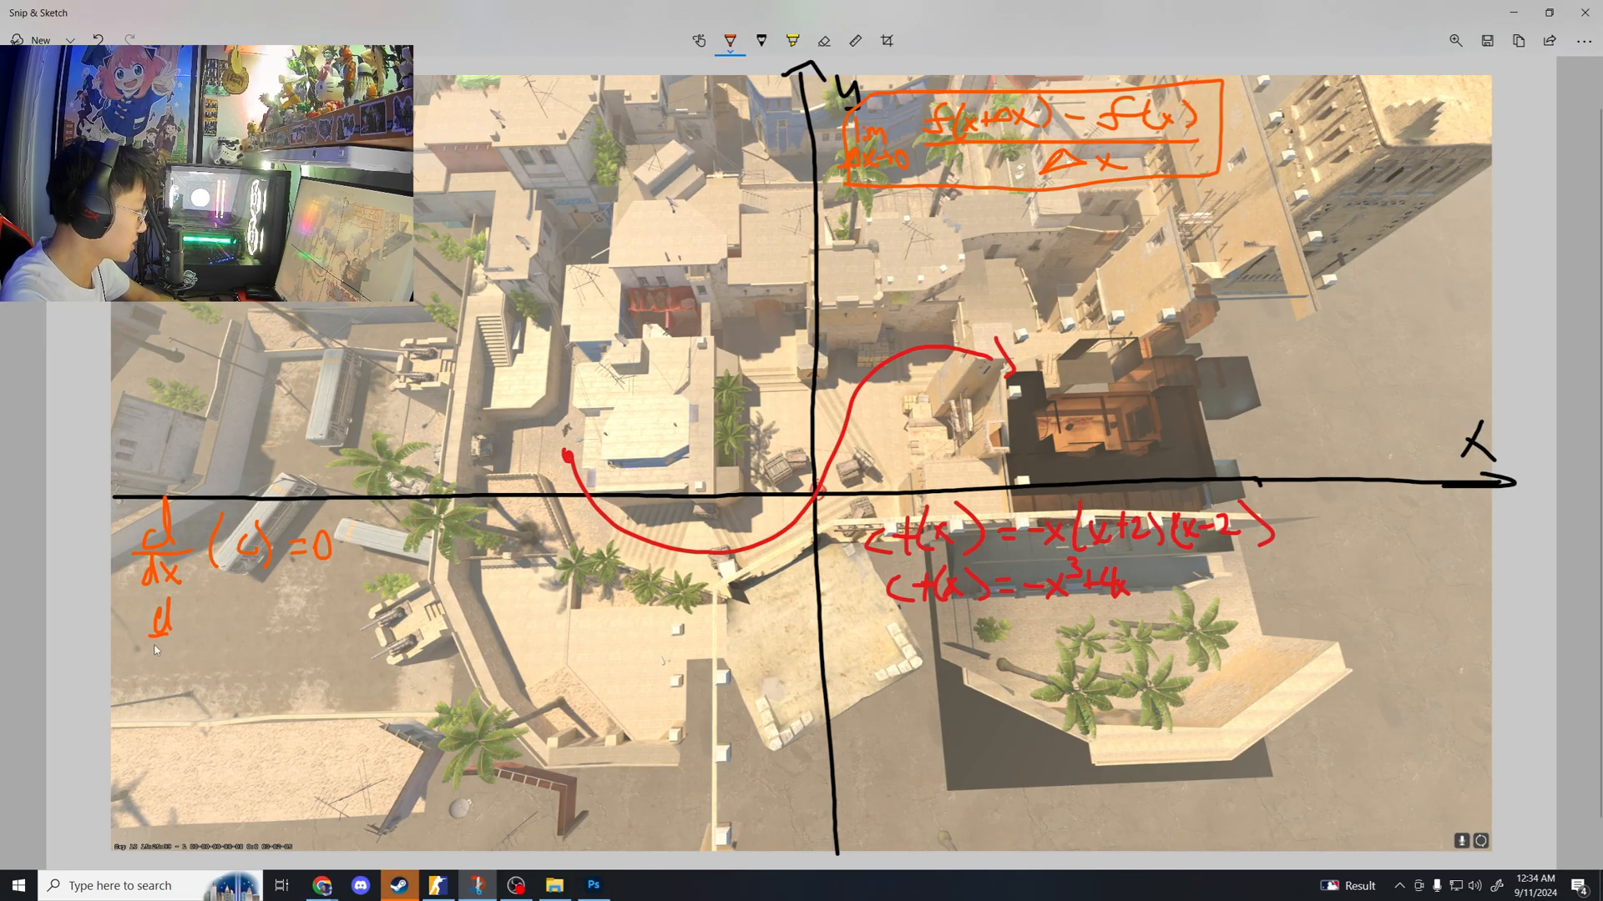
left_click_drag(164, 623, 215, 634)
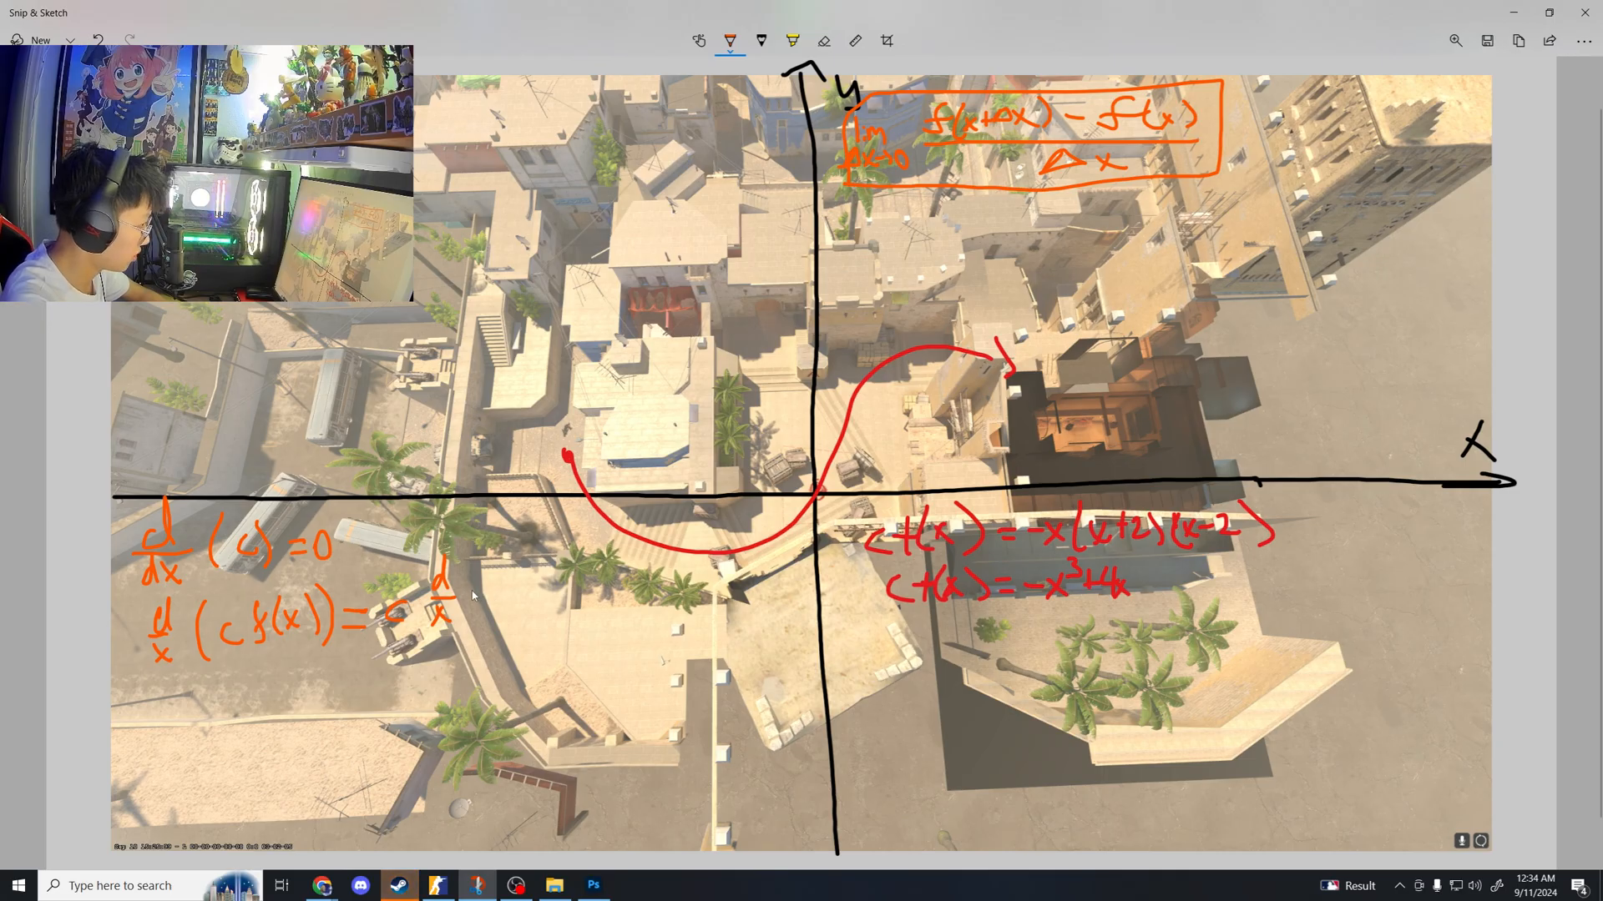
Finish d/dx(cf(x)) = c d/dx f(x), write d/dx(x) = 1 and the power rule nxⁿ⁻¹ with an arrow
left_click_drag(476, 573, 480, 629)
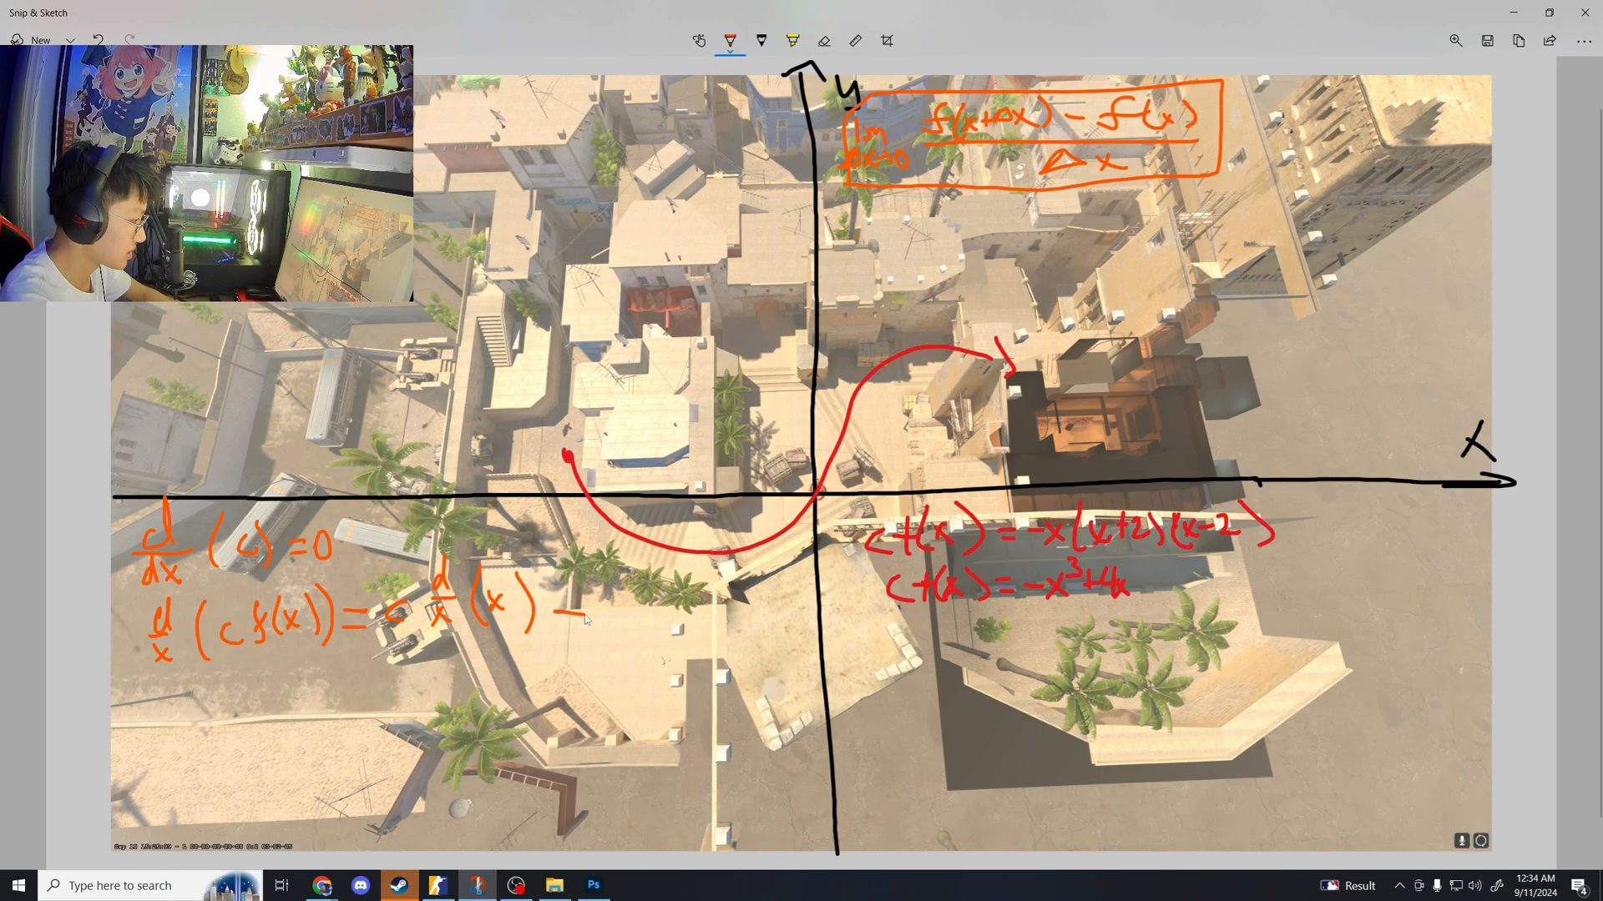
left_click_drag(573, 612, 675, 613)
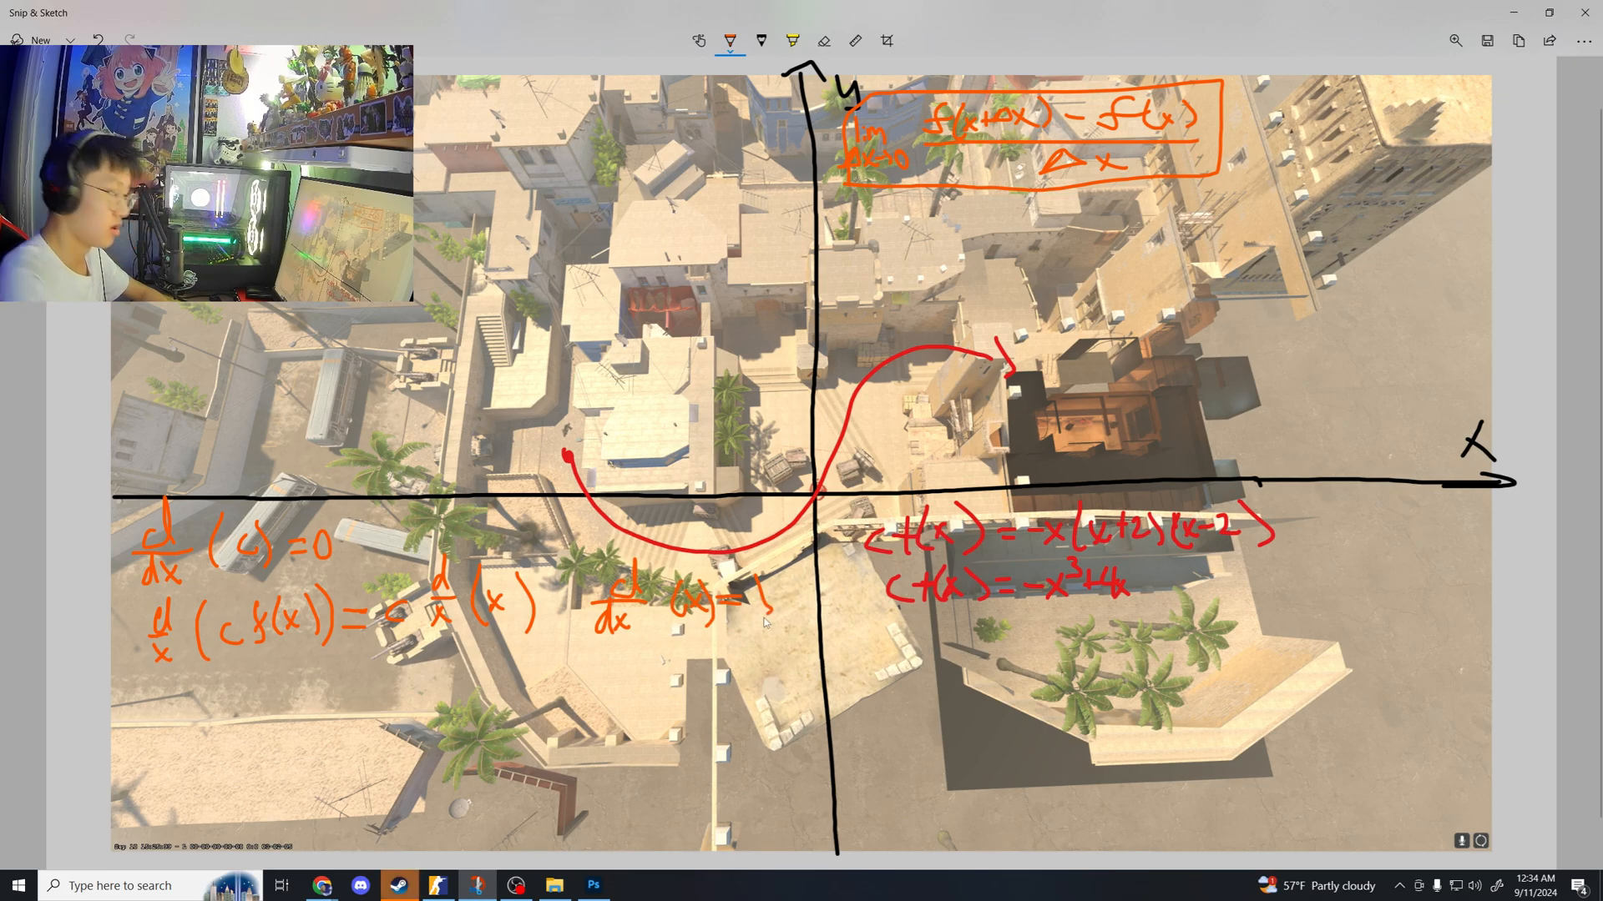
mouse_move(152, 691)
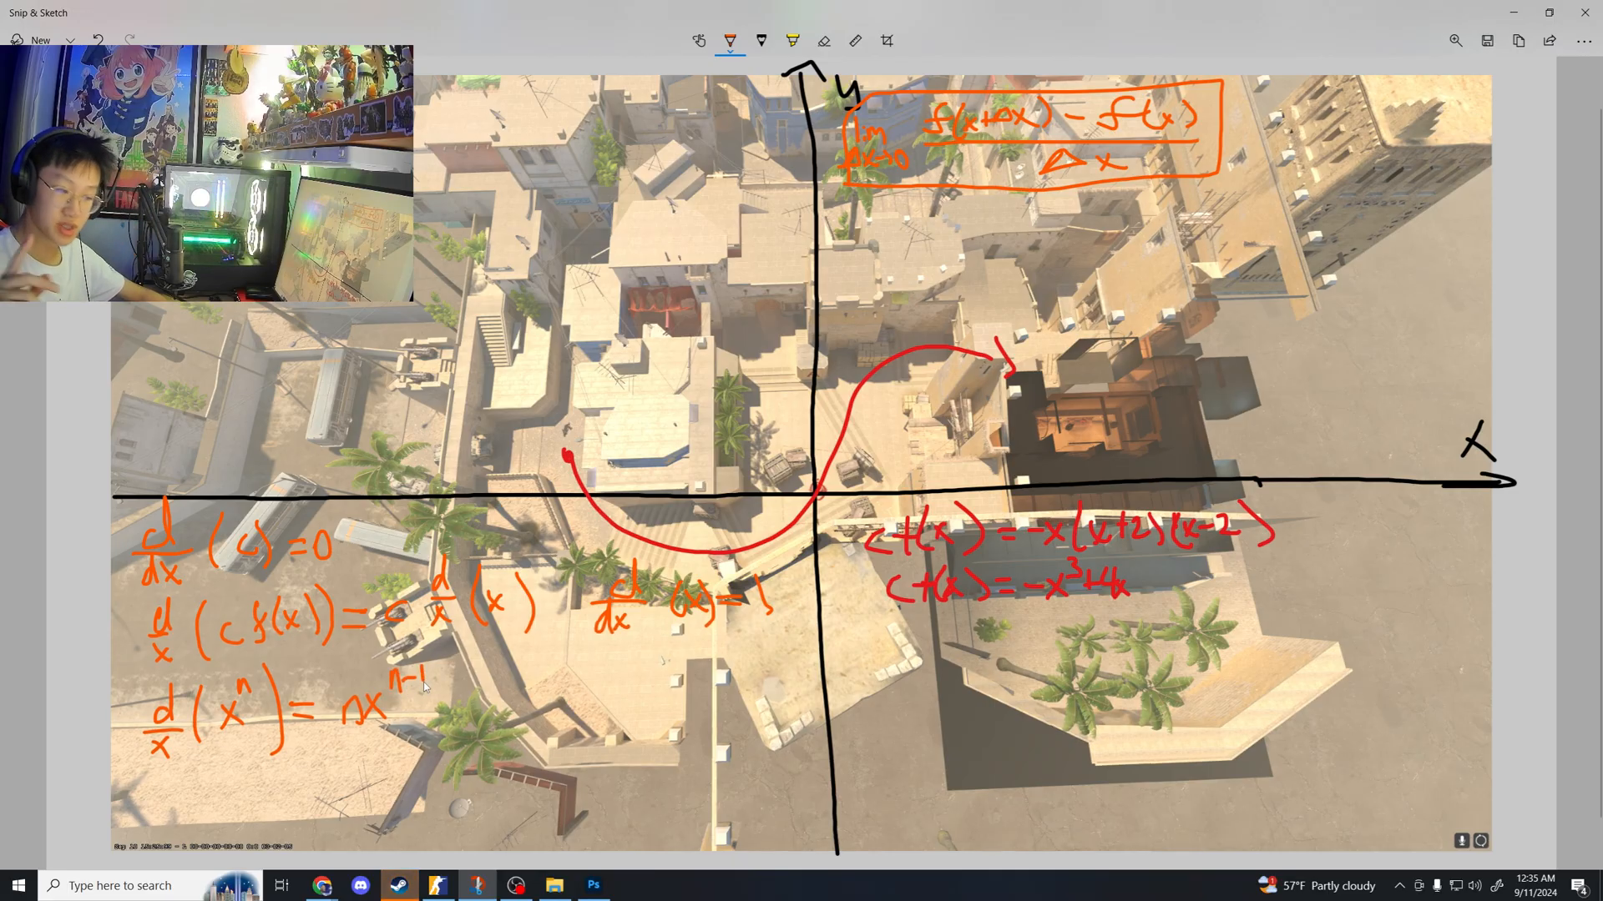
left_click_drag(439, 699, 521, 700)
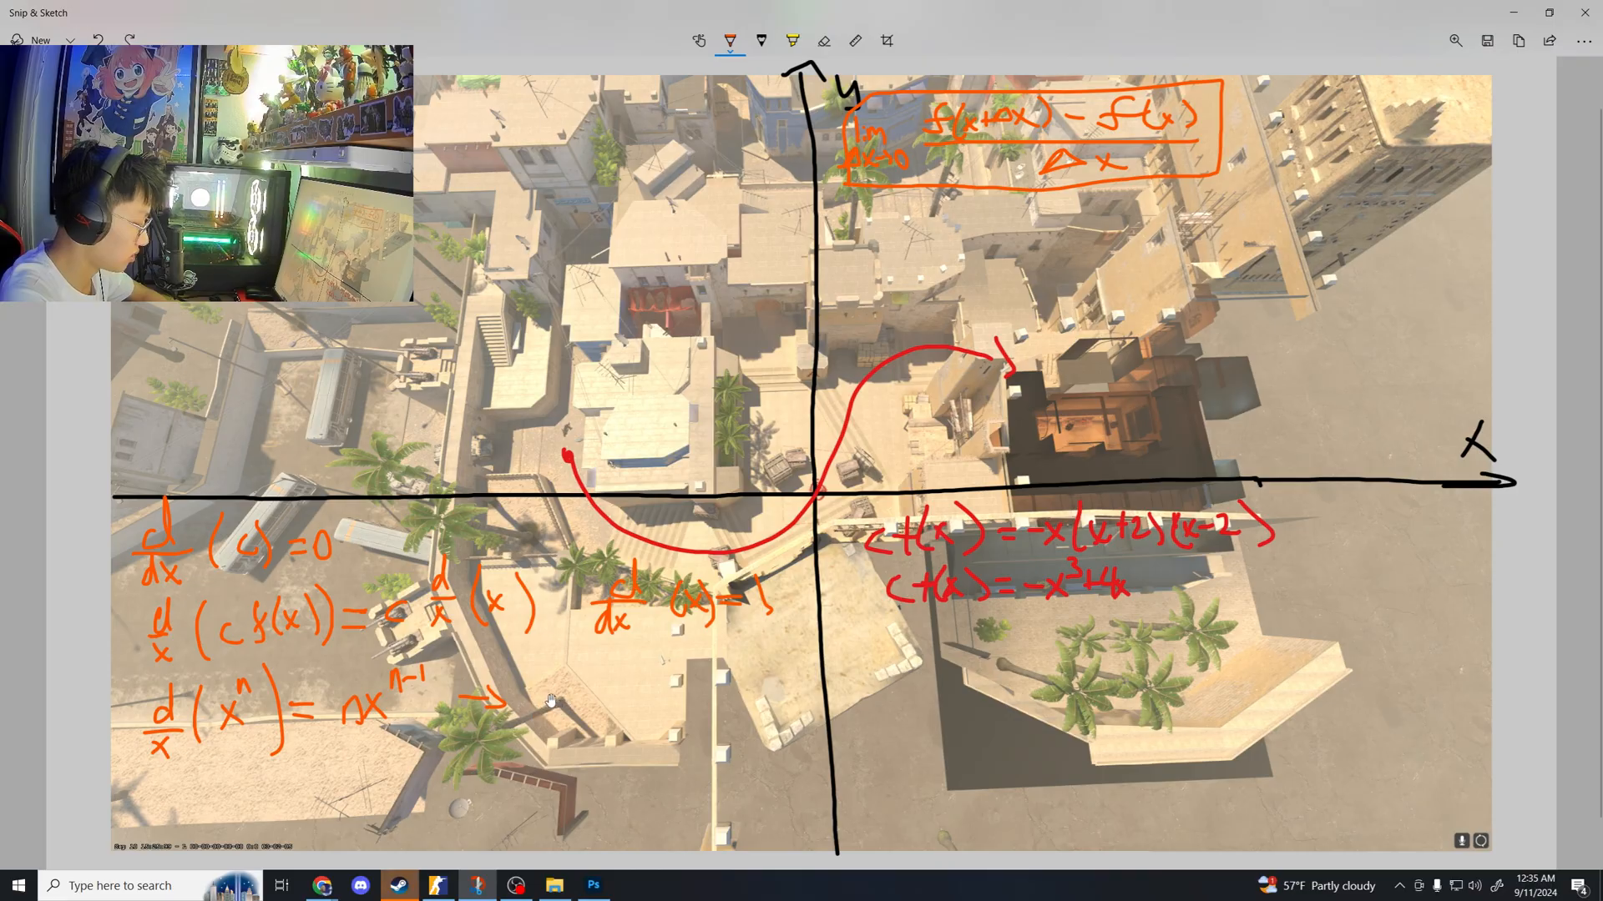
left_click_drag(531, 705, 588, 679)
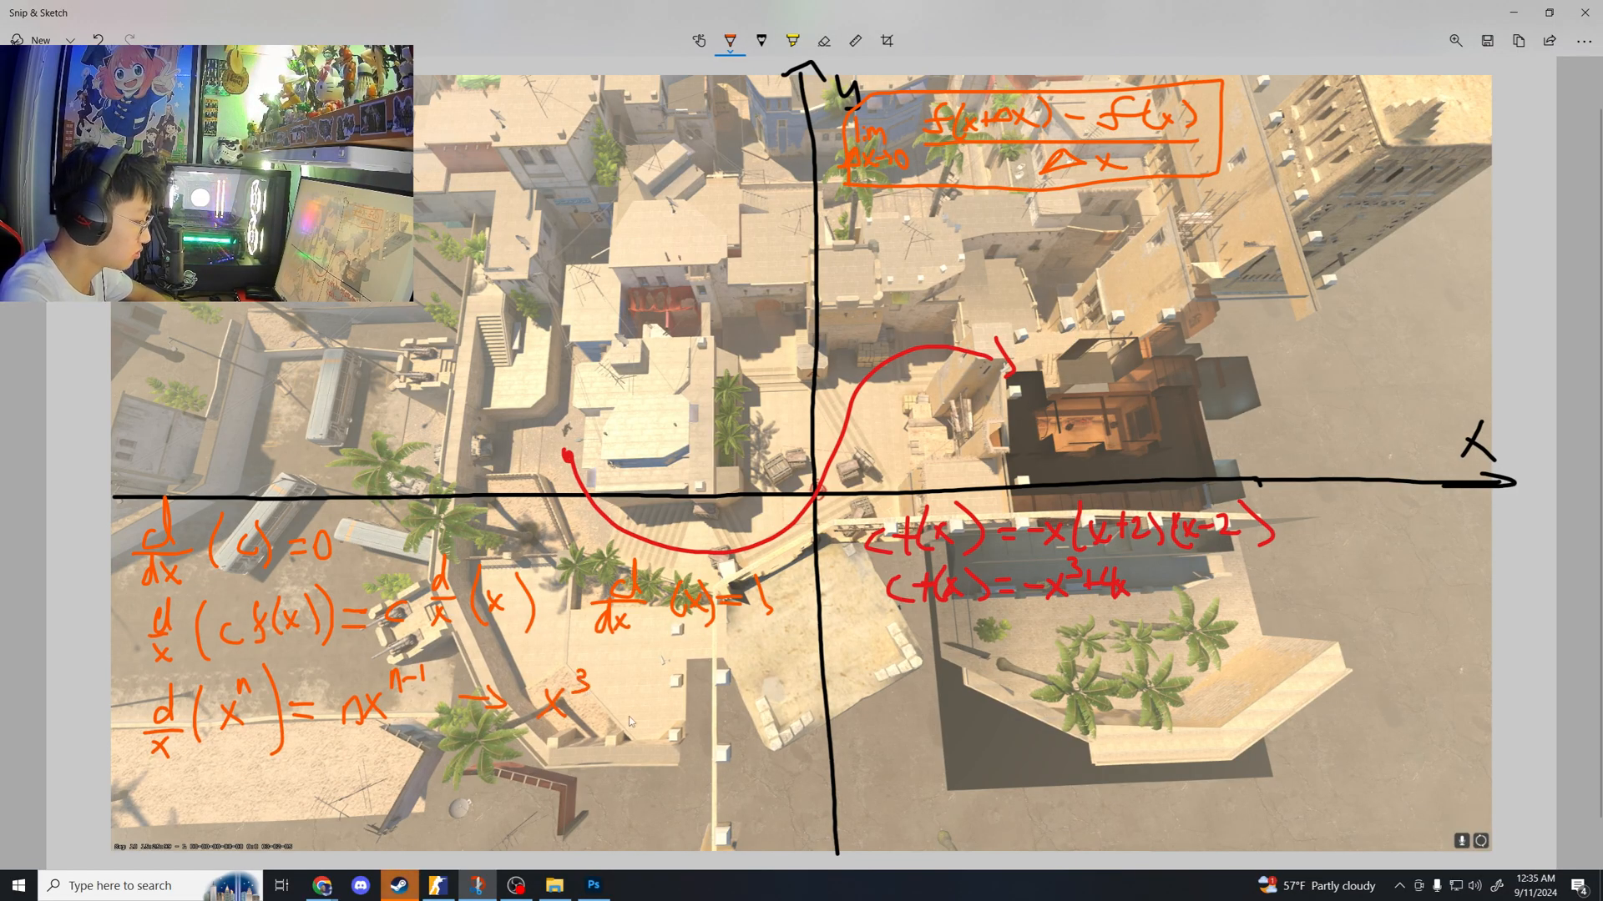
left_click_drag(612, 705, 716, 695)
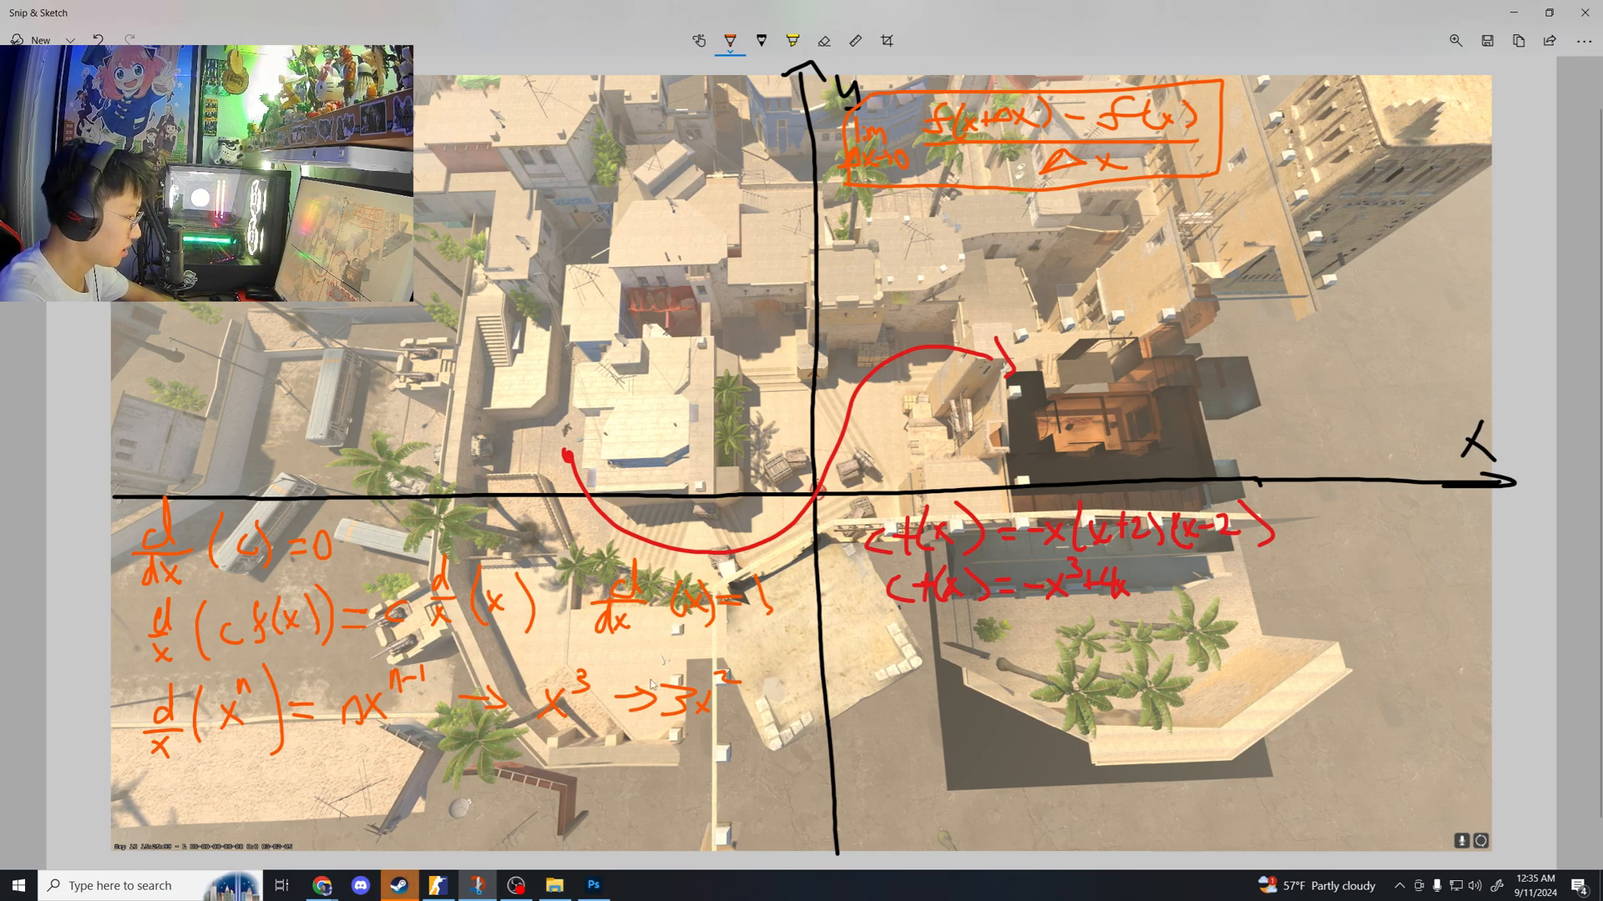
left_click_drag(531, 679, 593, 684)
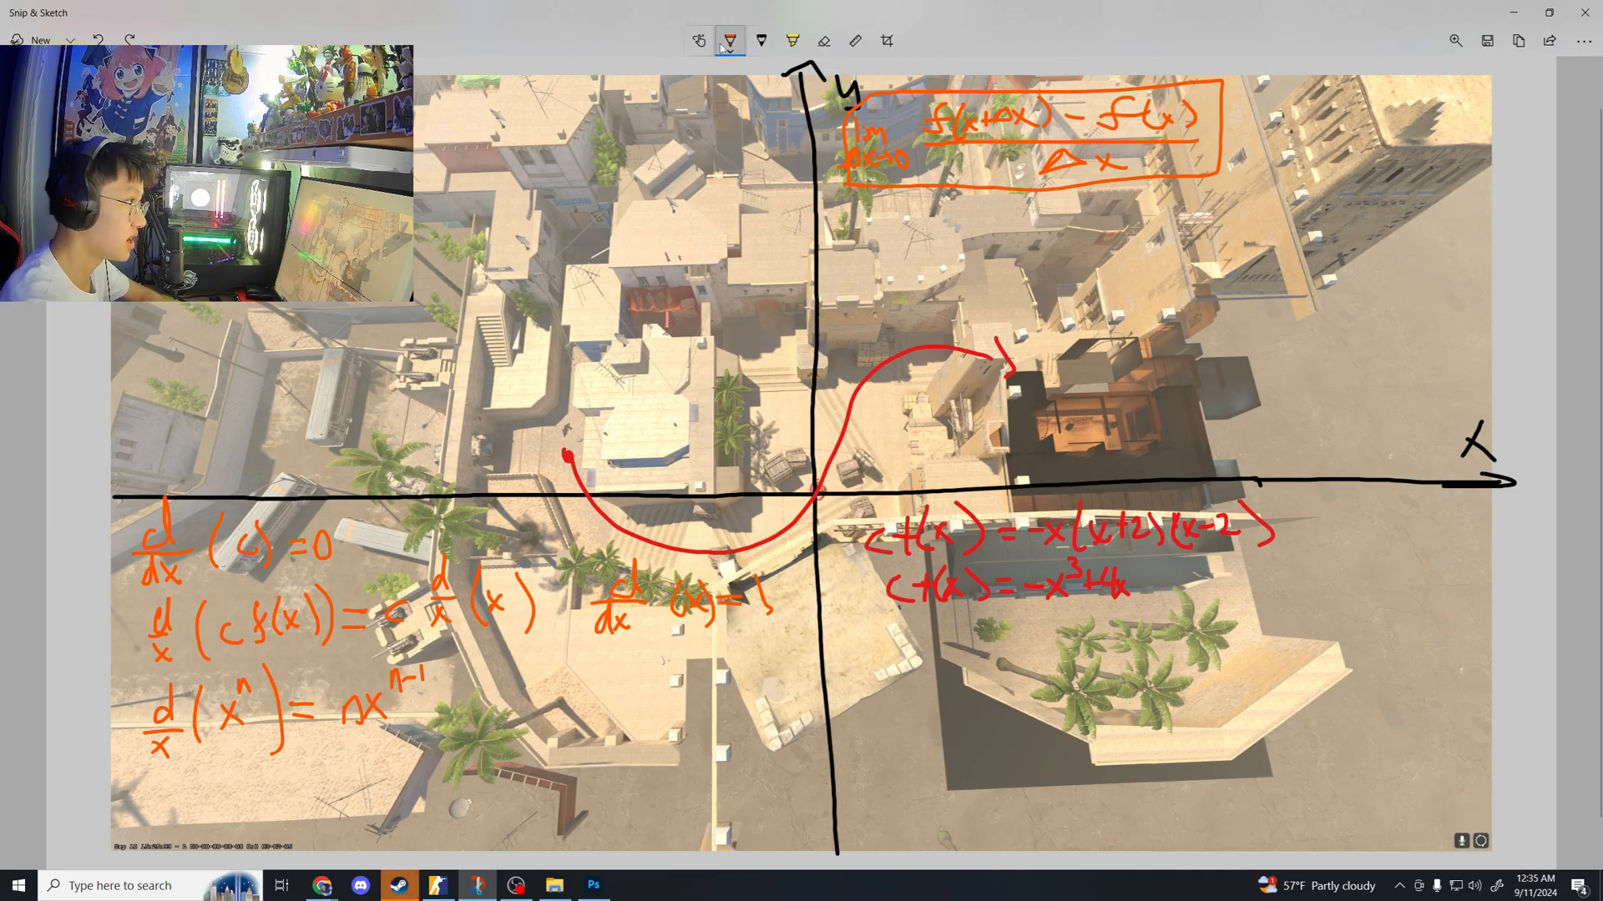
In purple, underline -x³, 4x and the rules used, and write f'(x) = -3x² + beneath f(x)
left_click(729, 41)
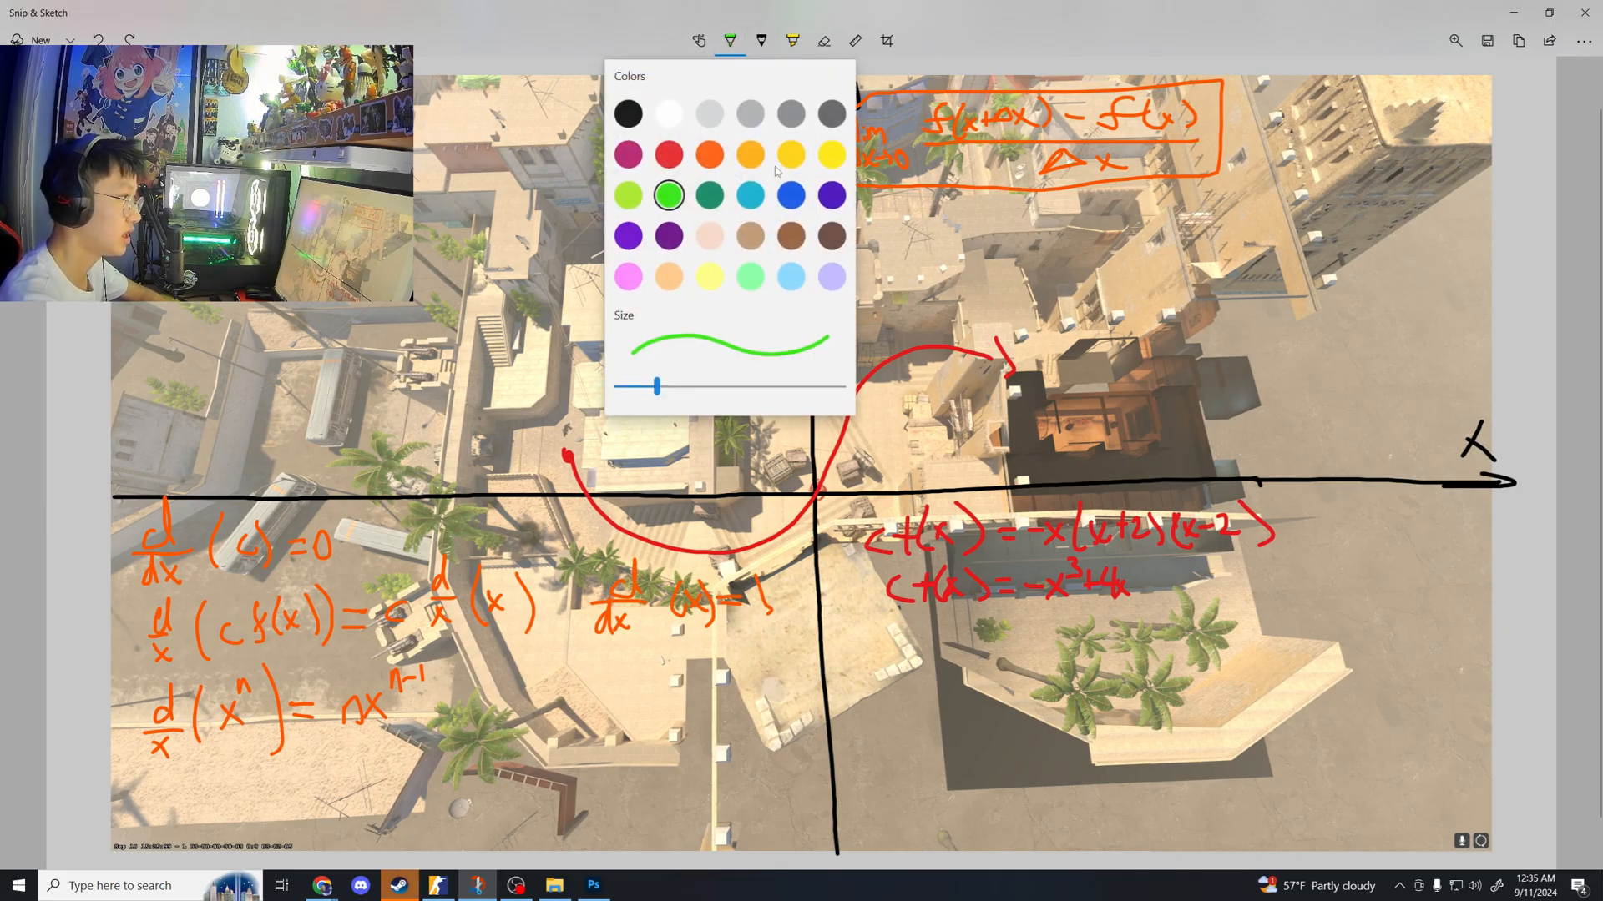
left_click(730, 40)
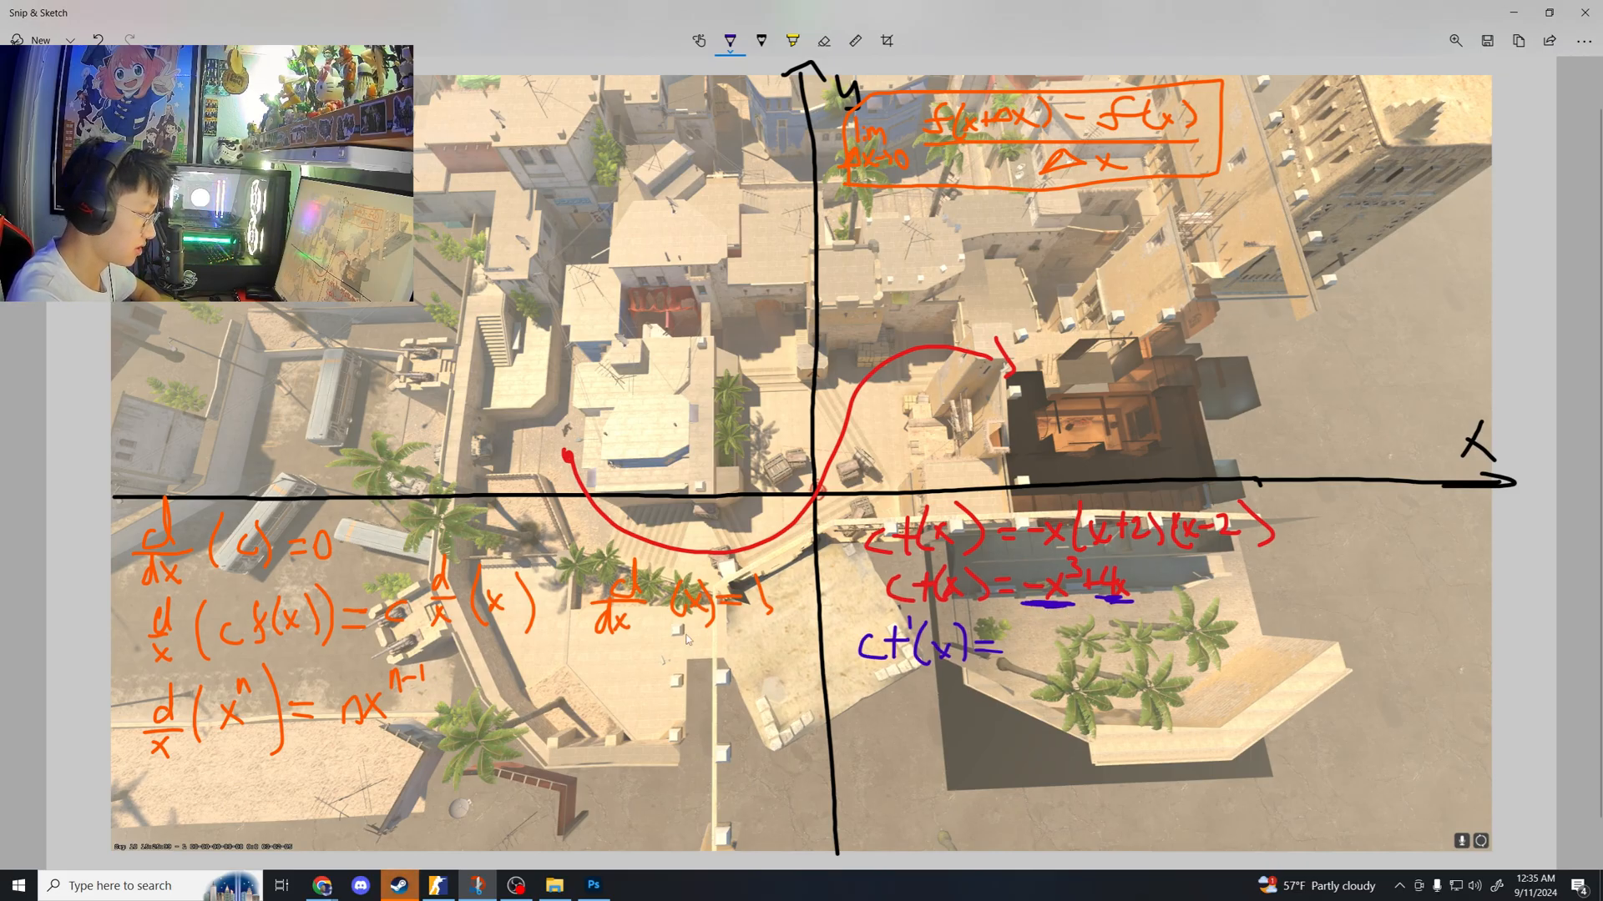
left_click_drag(220, 651, 327, 651)
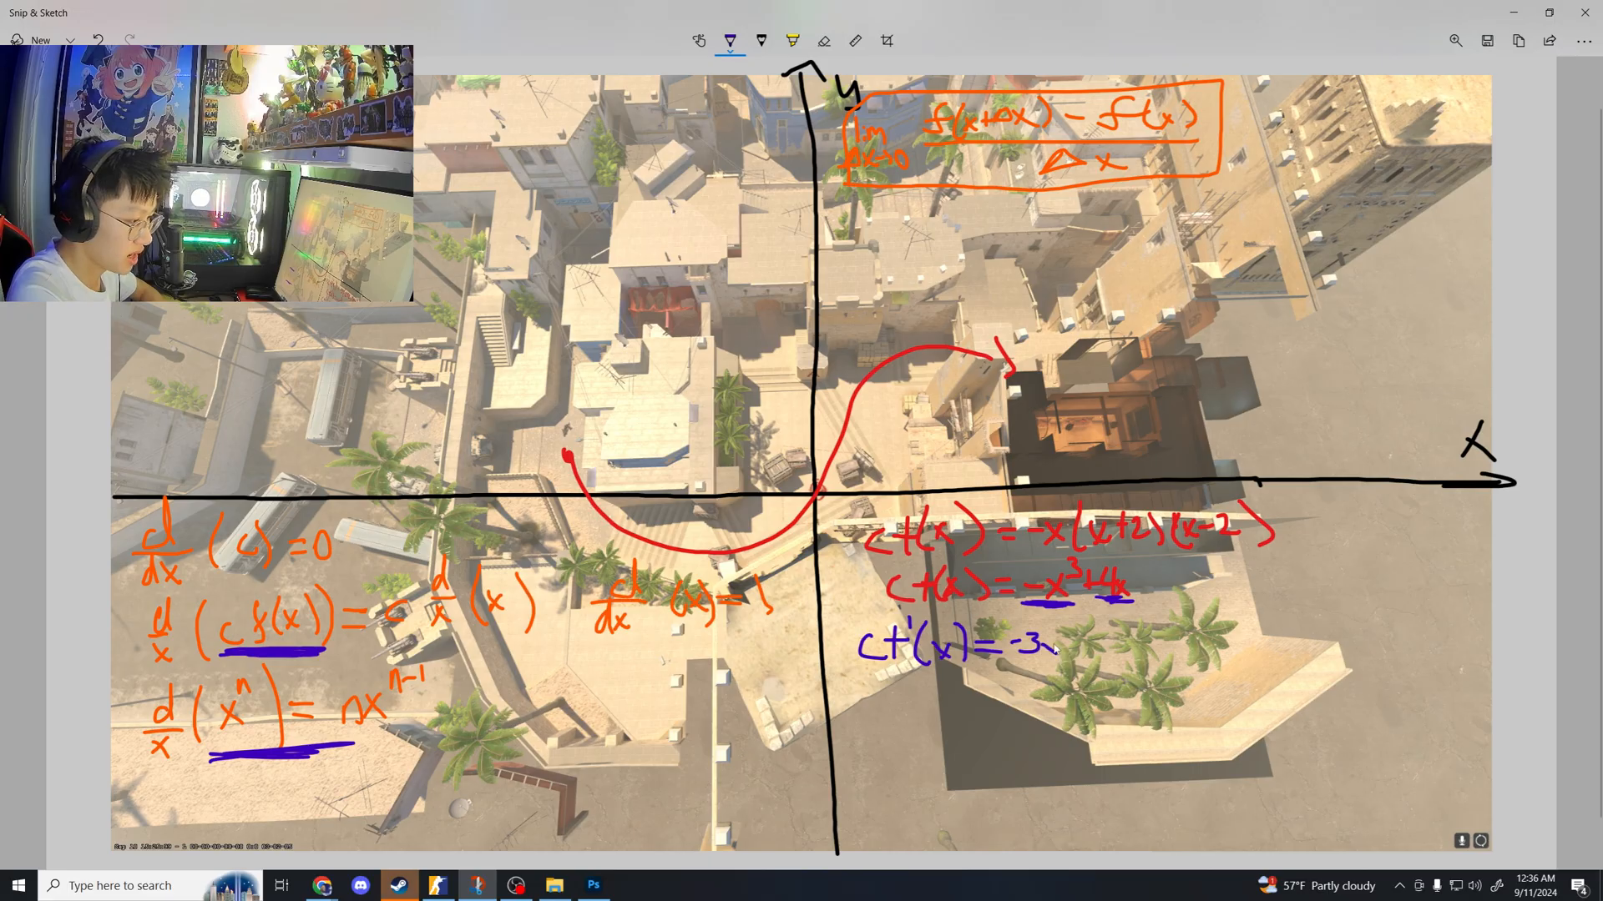
type("x")
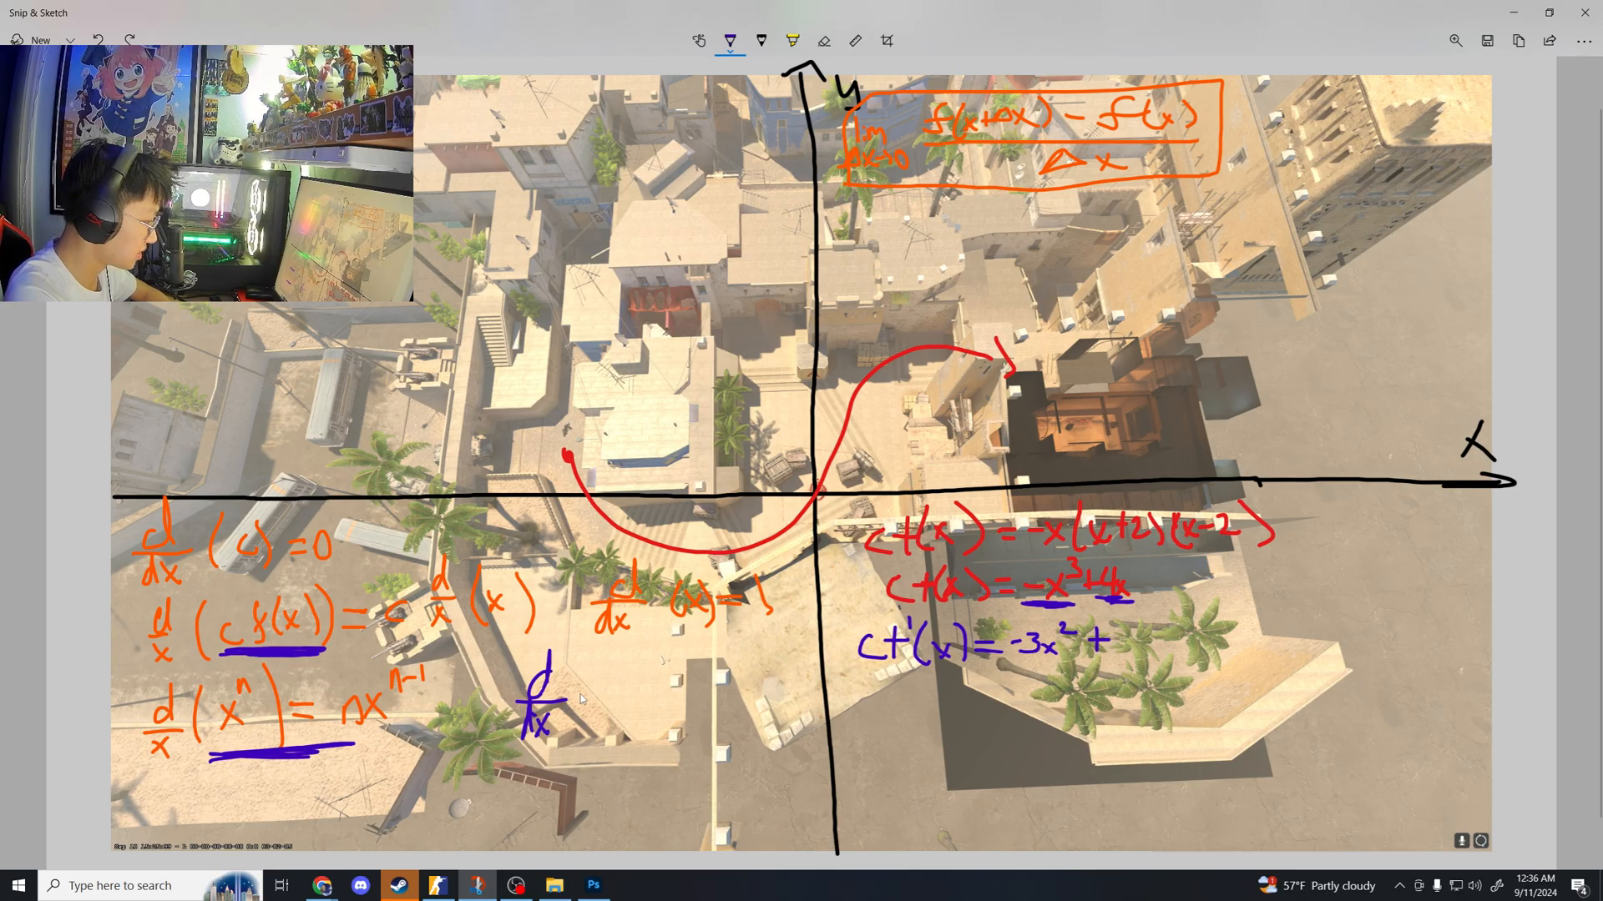
Write d/dx(kx) = k, complete f'(x) = -3x² + 4 with a double underline, and dot the origin
left_click_drag(573, 694, 655, 700)
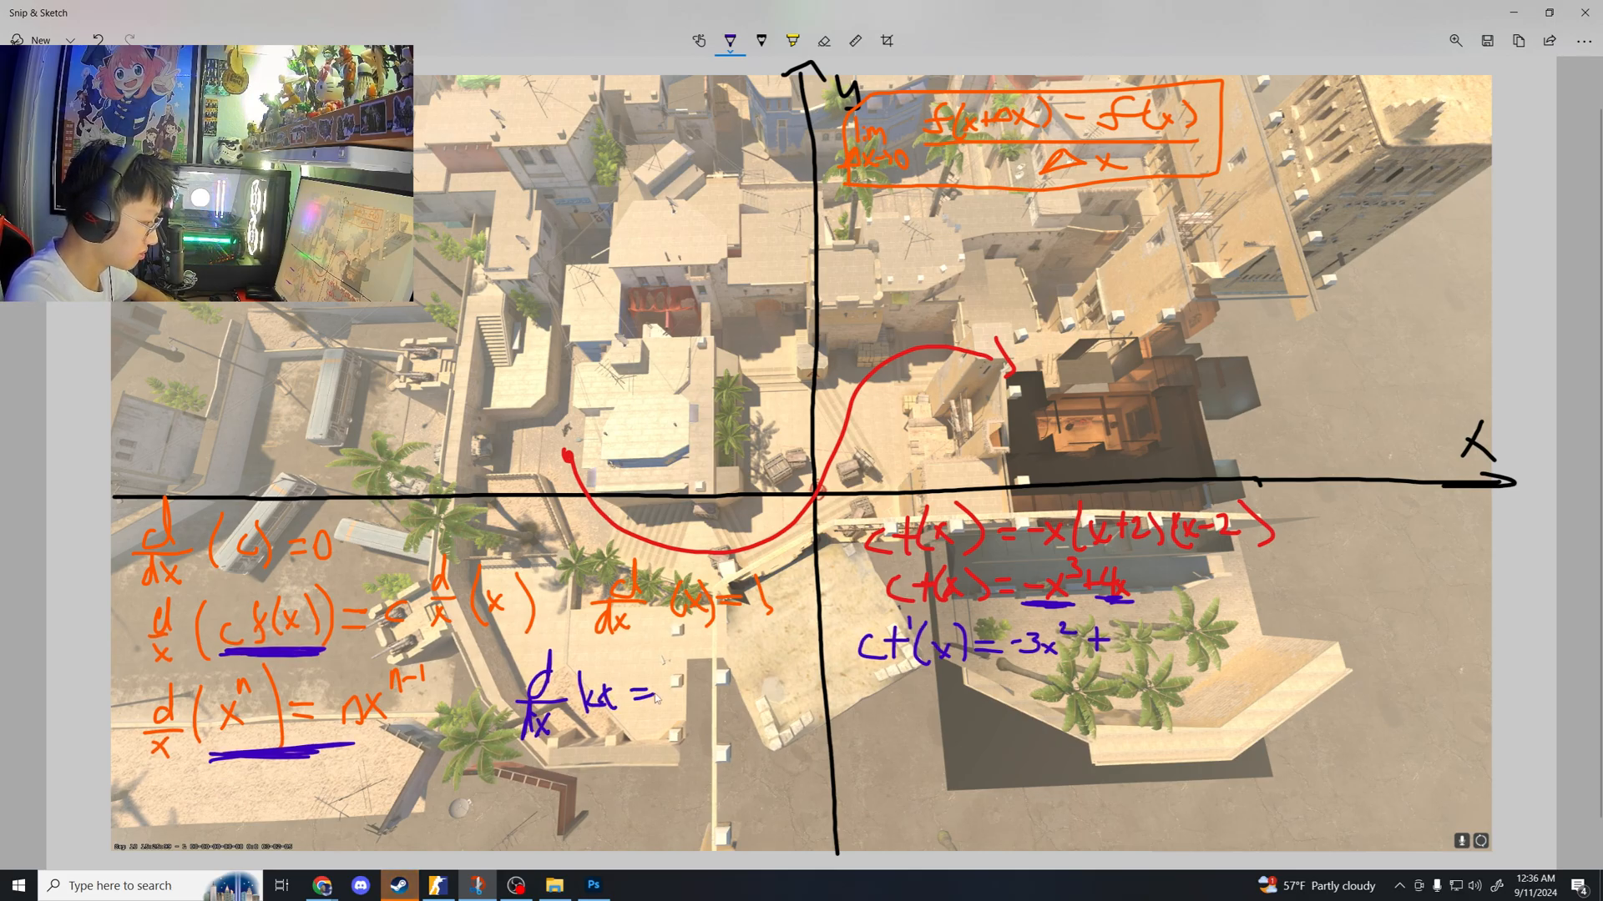
type("k")
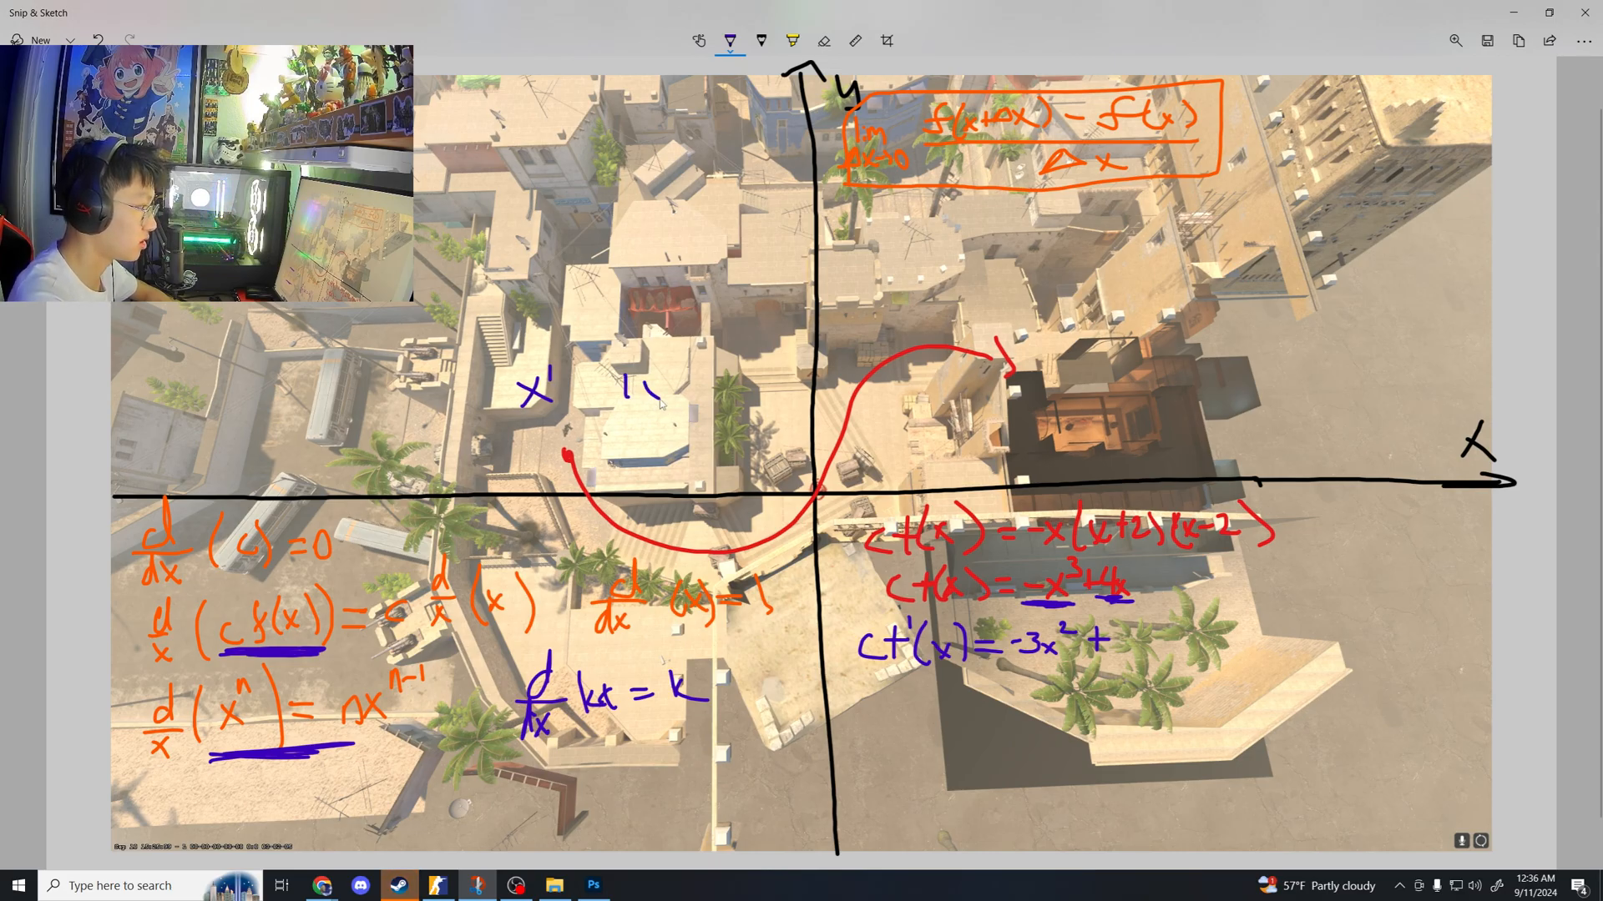
left_click_drag(634, 394, 726, 394)
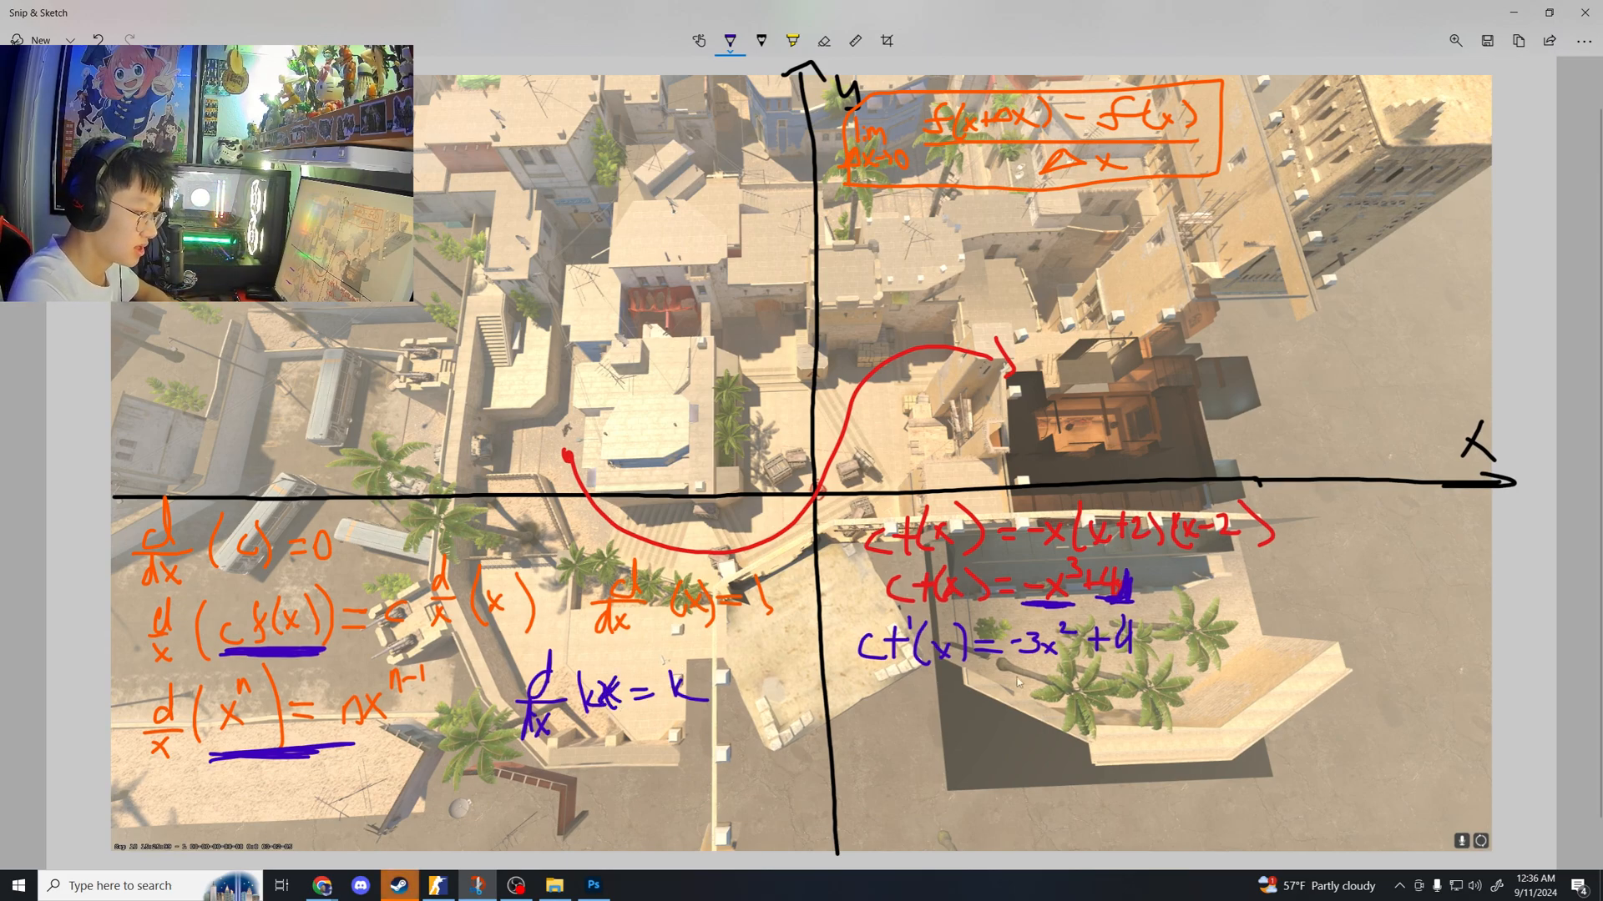
left_click_drag(858, 671, 1150, 670)
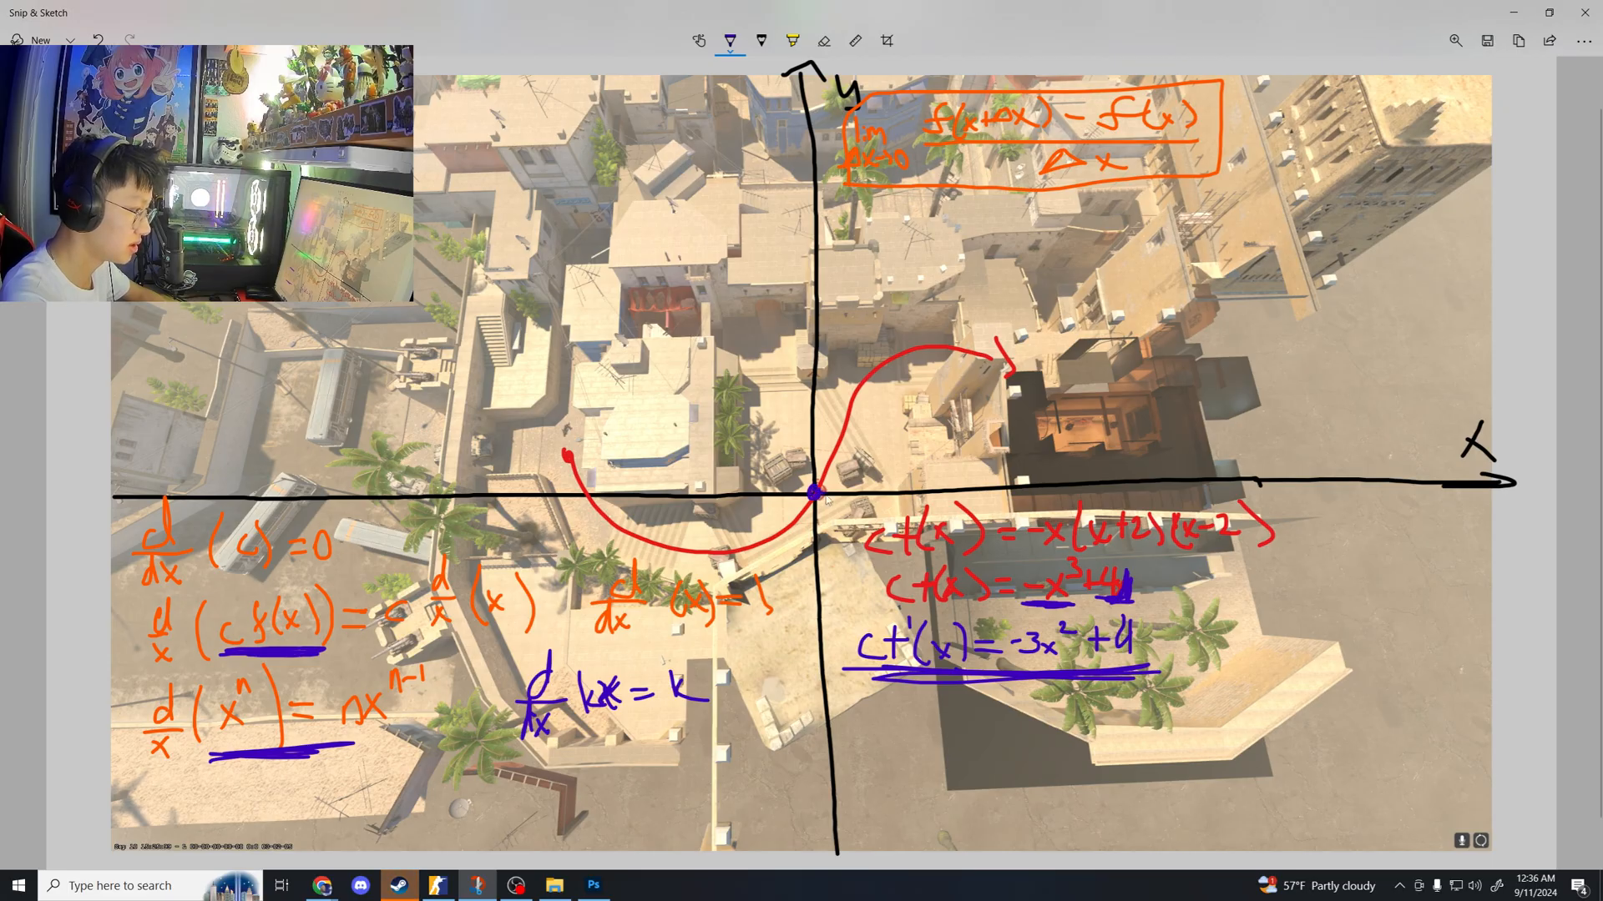
key("alt+tab")
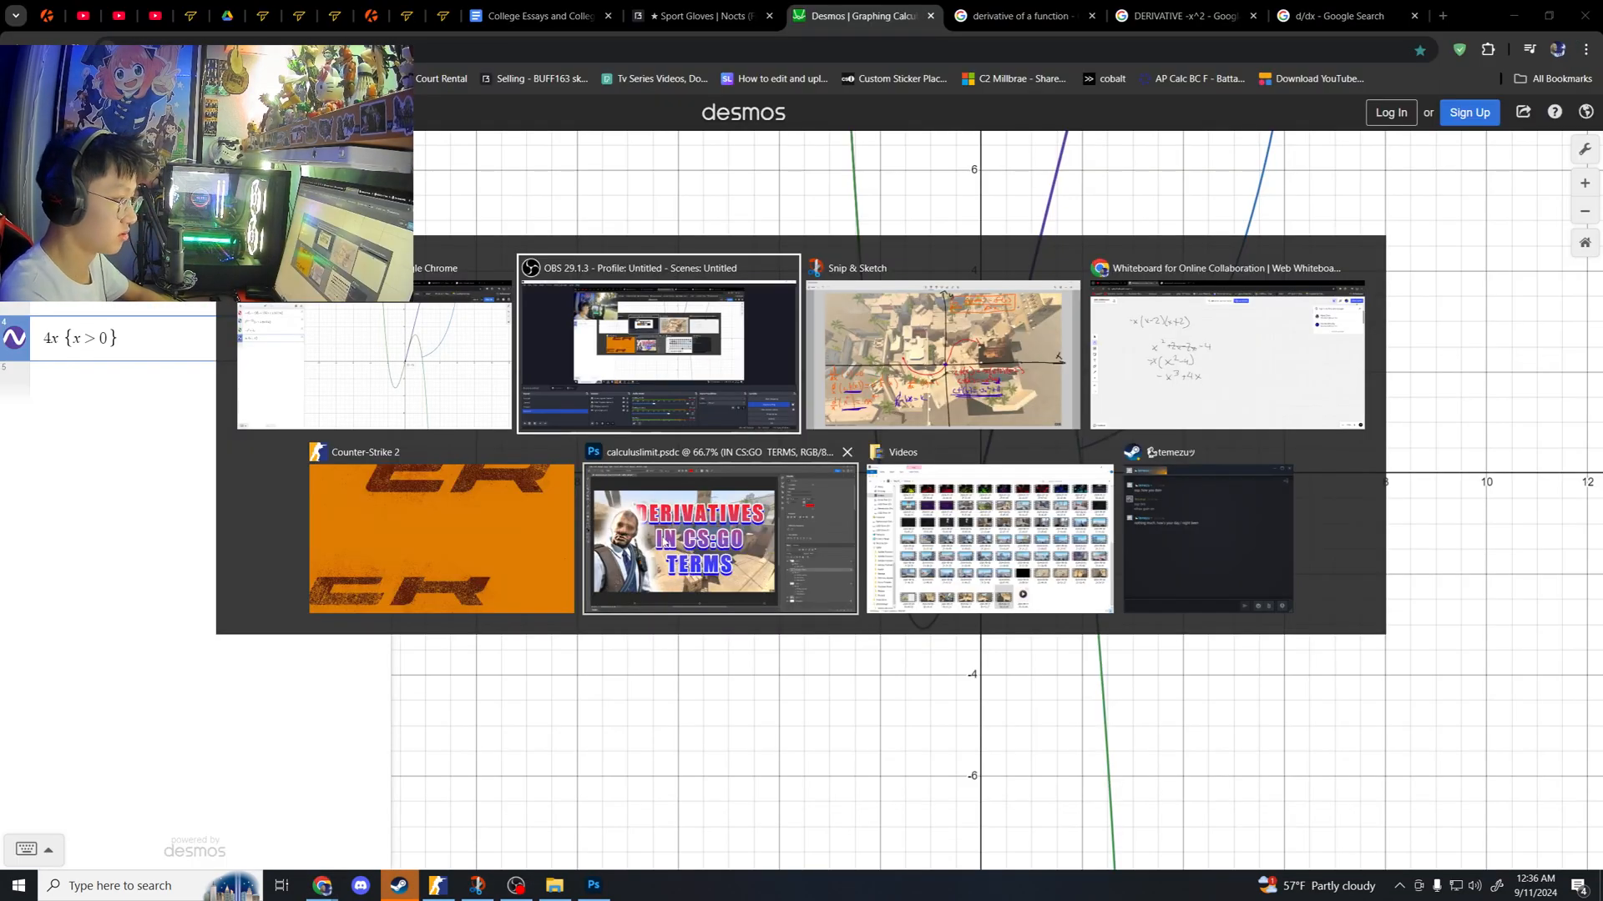
left_click(441, 539)
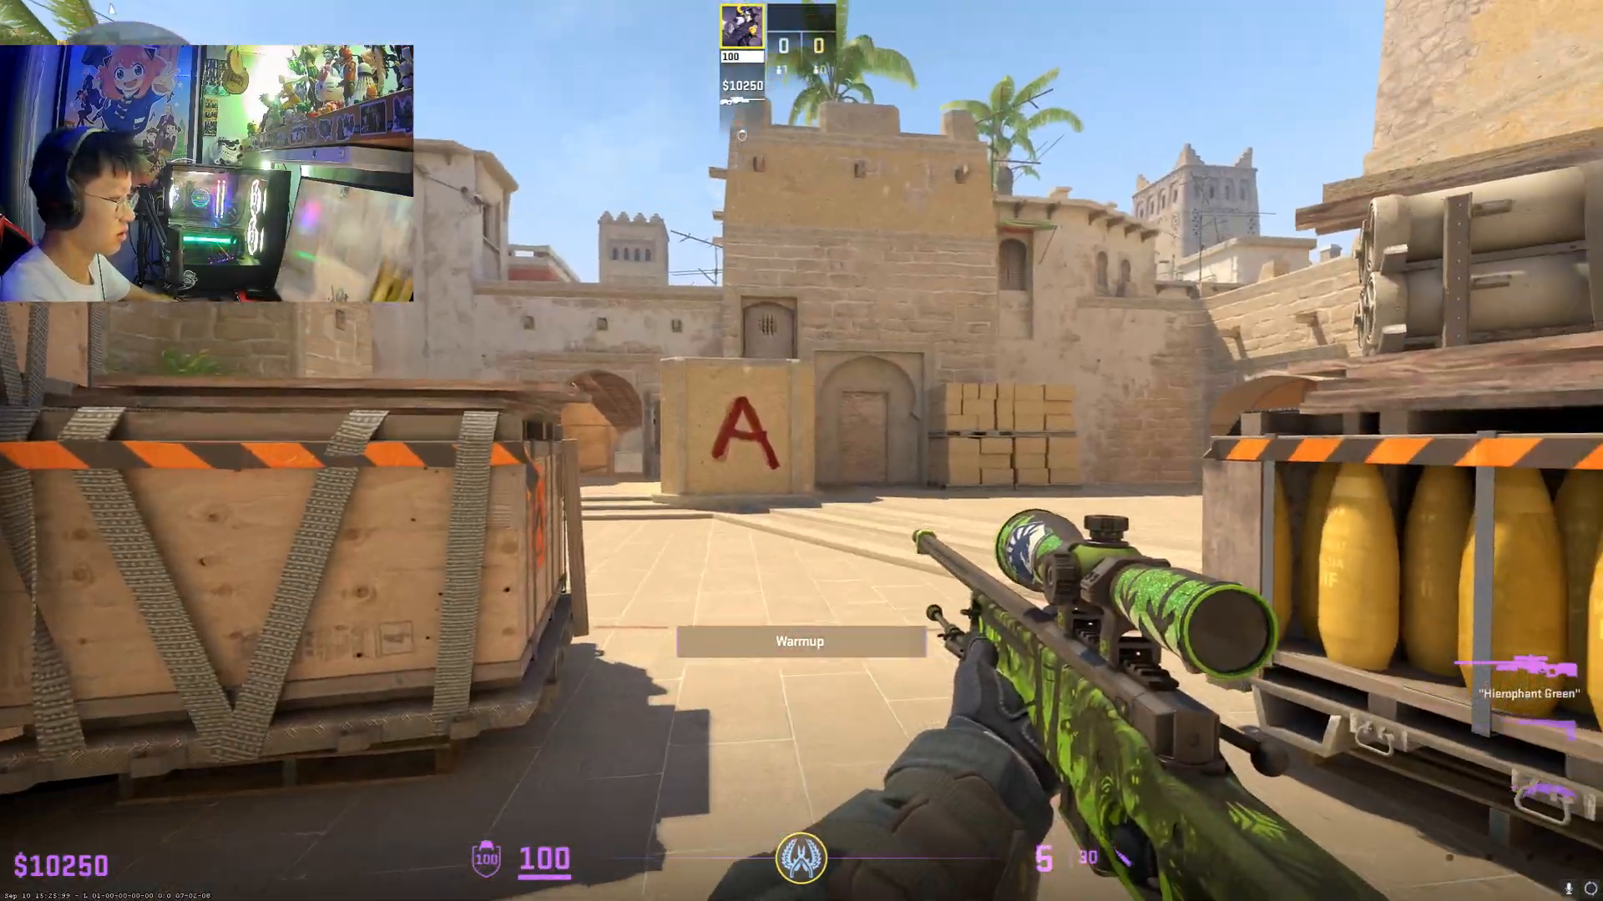
right_click(802, 450)
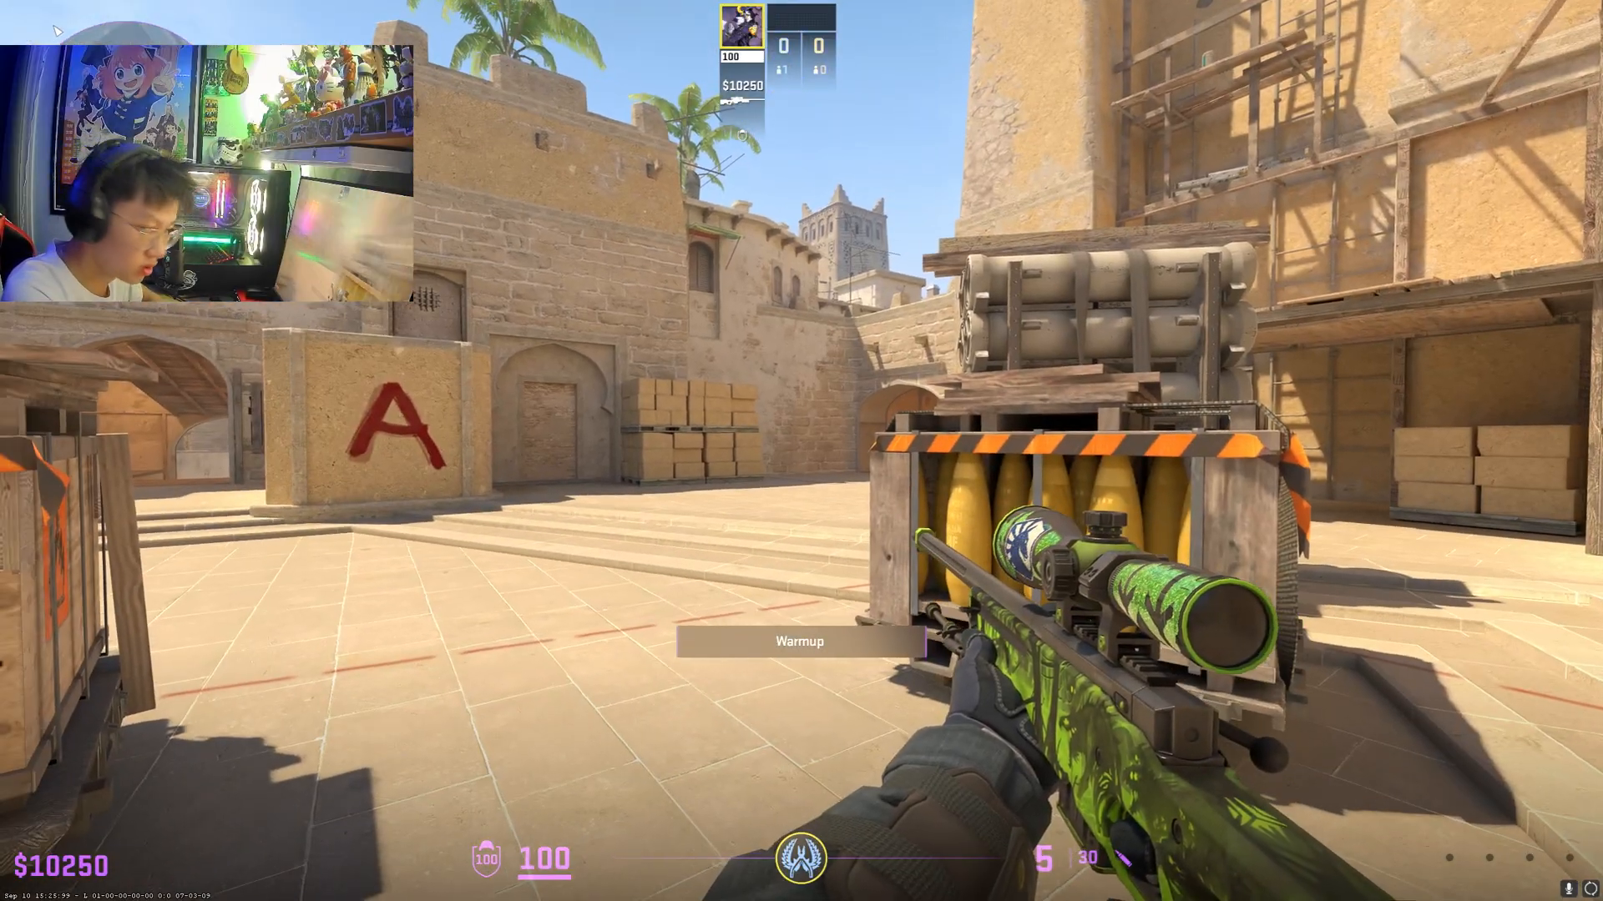
key("3")
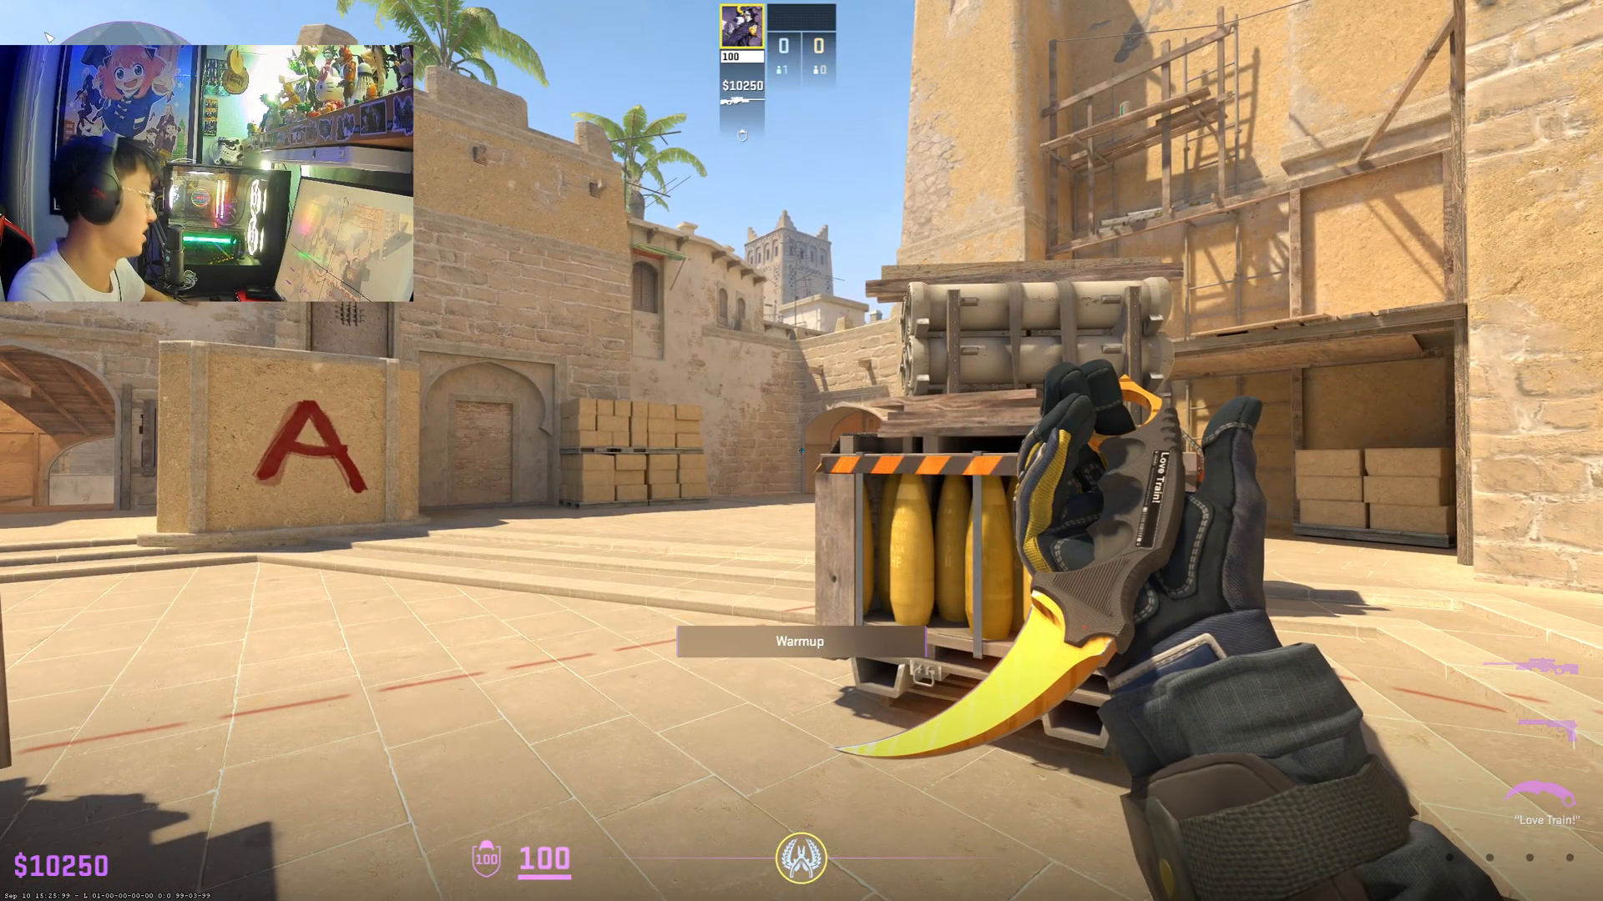
left_click(437, 885)
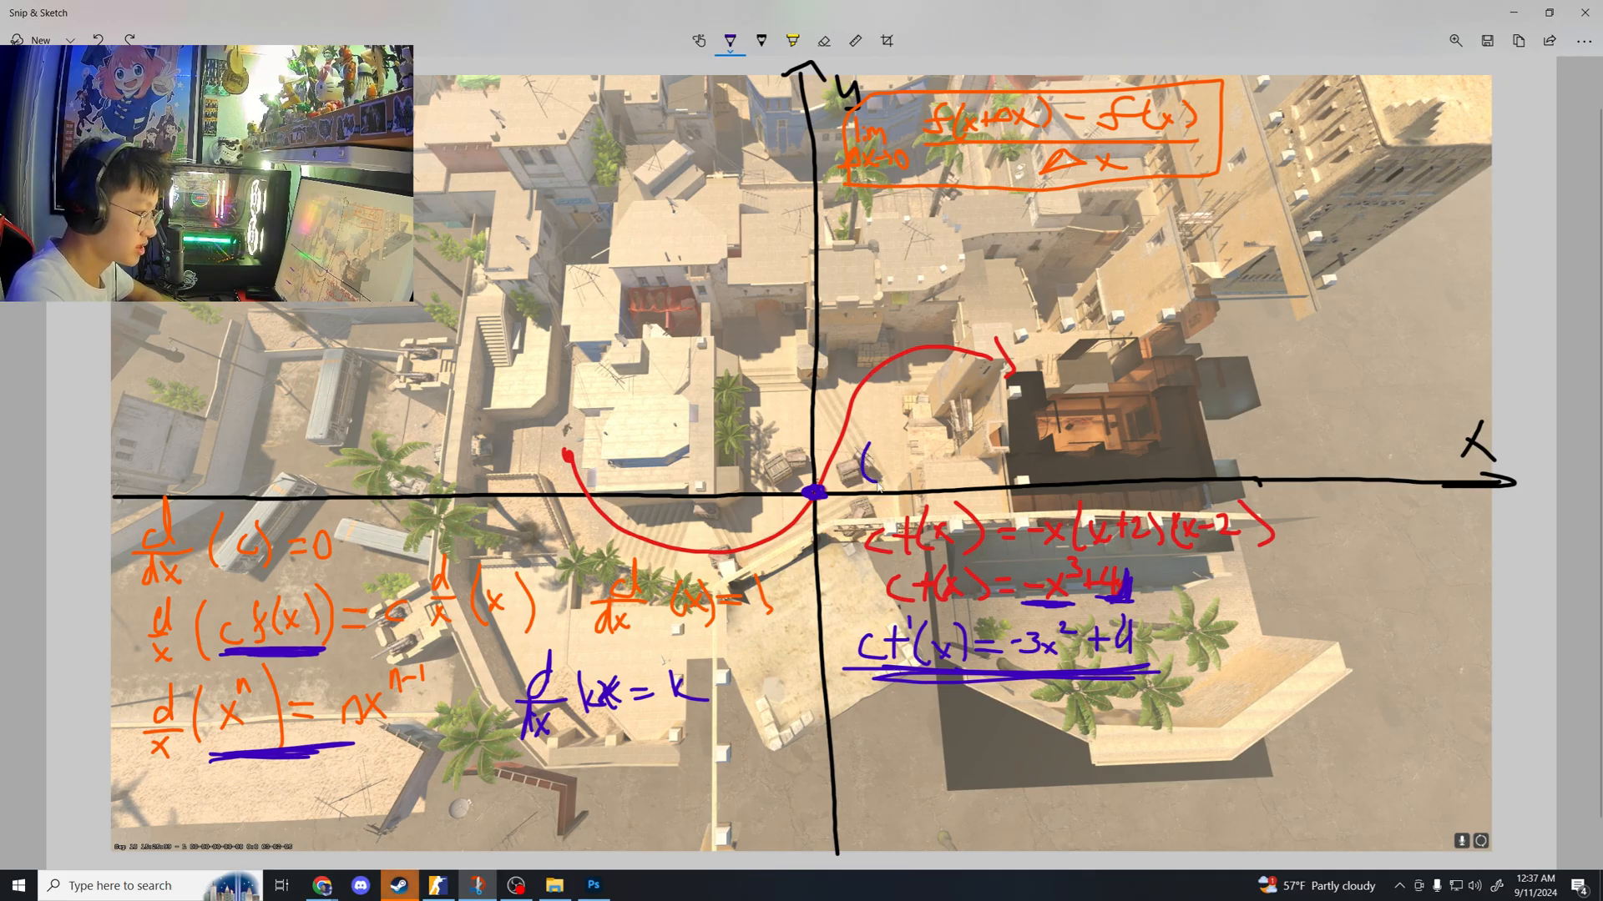
Label the origin (0,0), evaluate -3(0)² + 4 = 4, and draw the tangent line y = 4x
left_click_drag(863, 461, 971, 470)
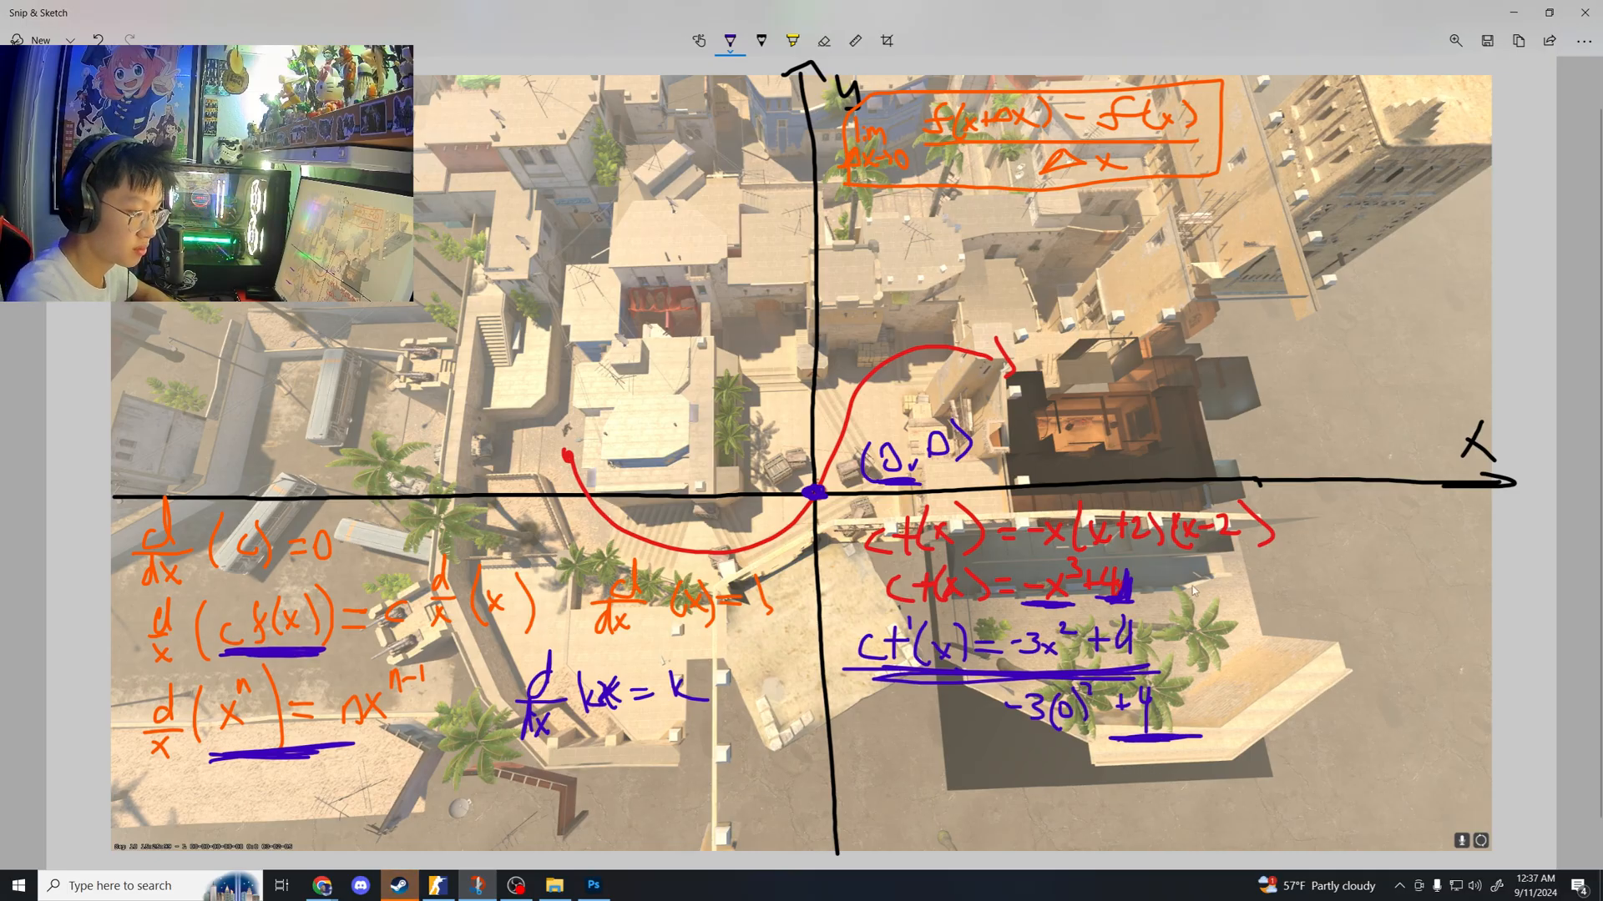
left_click(1227, 598)
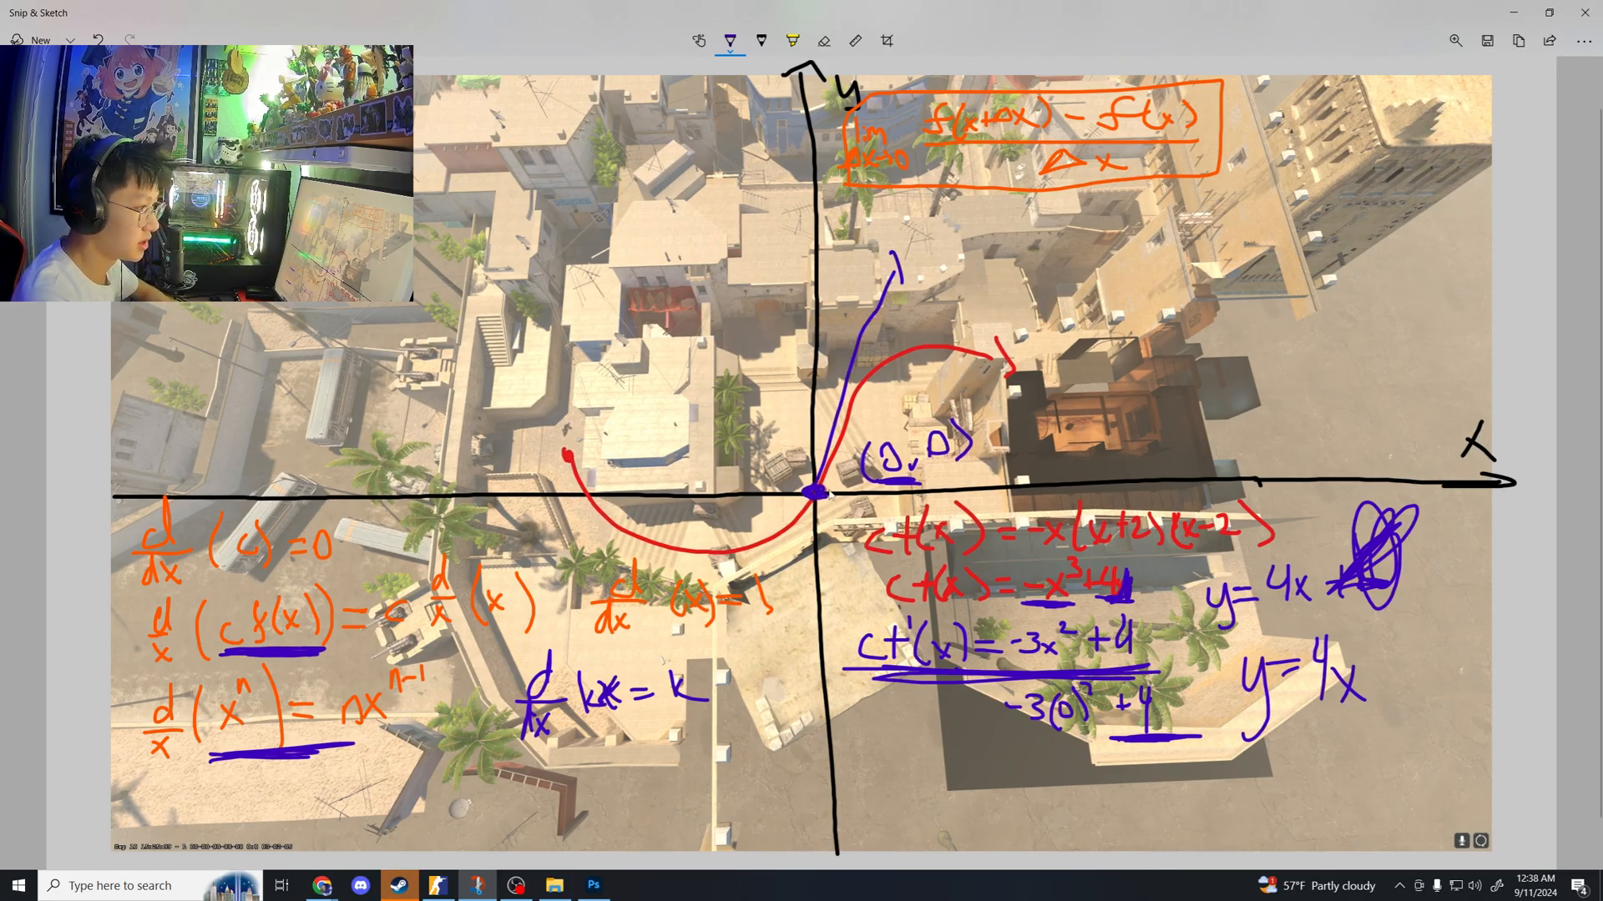
left_click_drag(823, 496, 728, 711)
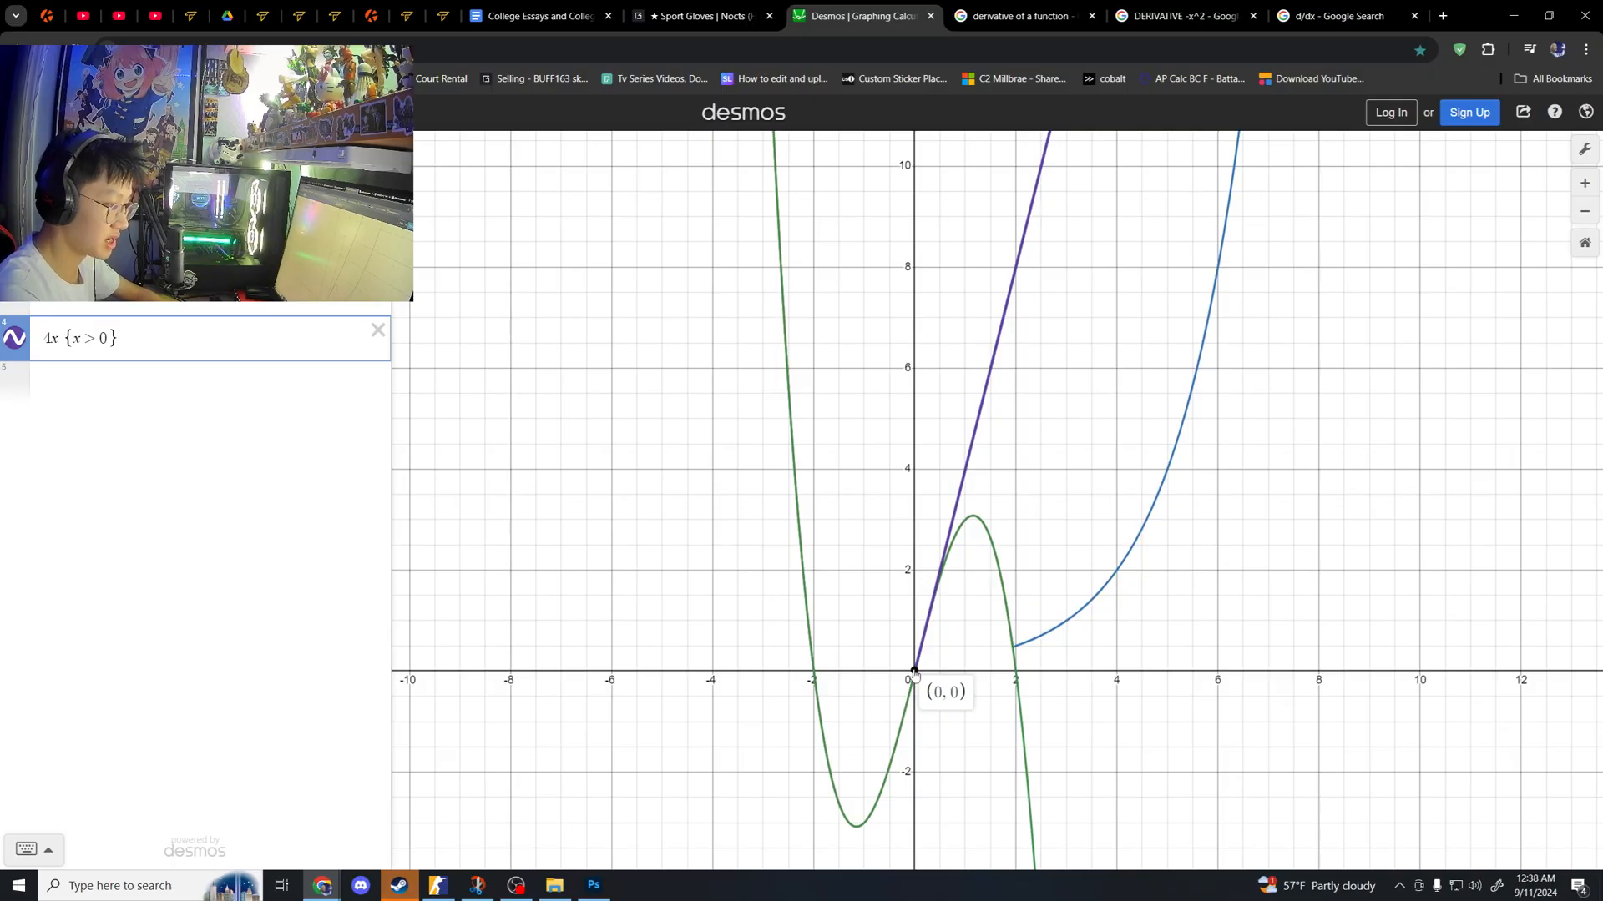
mouse_move(895, 636)
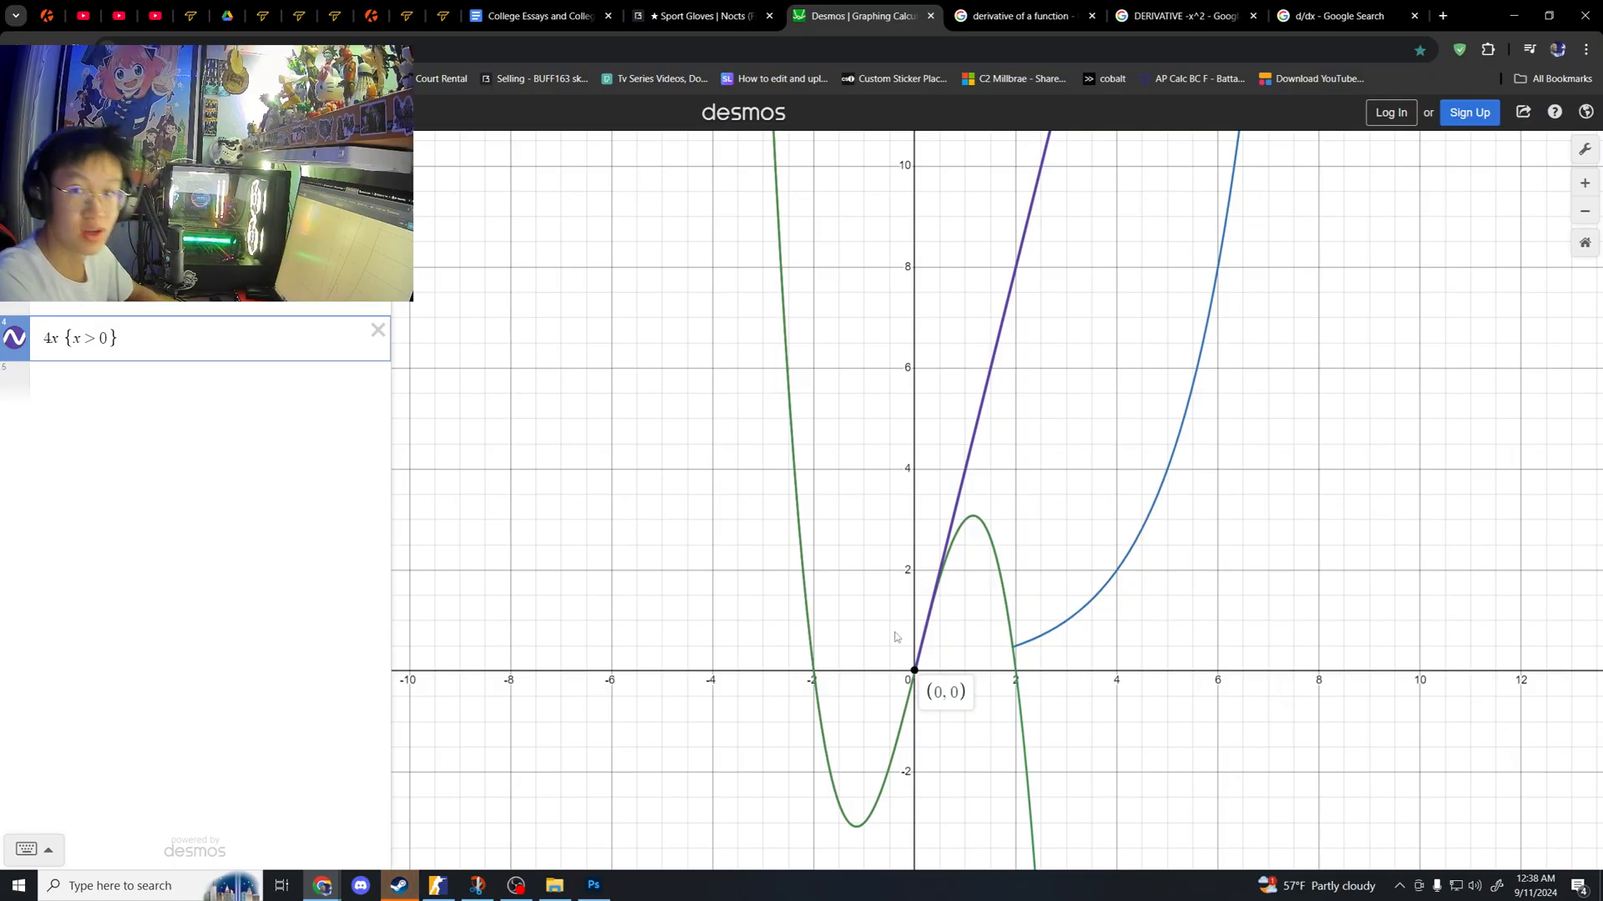